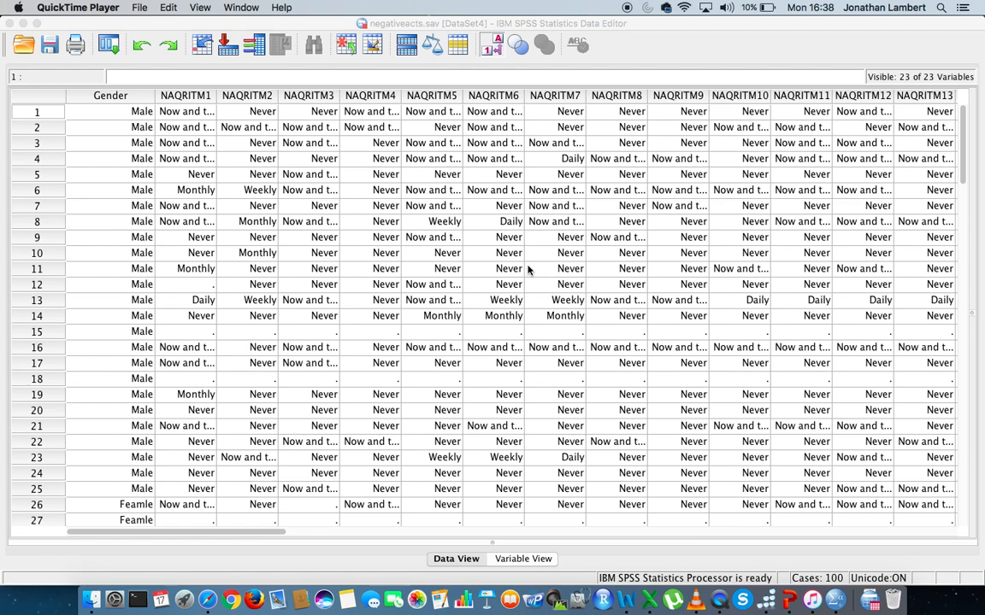
# Select the NAQRITM1, NAQRITM2, NAQRITM3, NAQRITM5 and NAQRITM6 columns in the data grid.
pyautogui.click(185, 95)
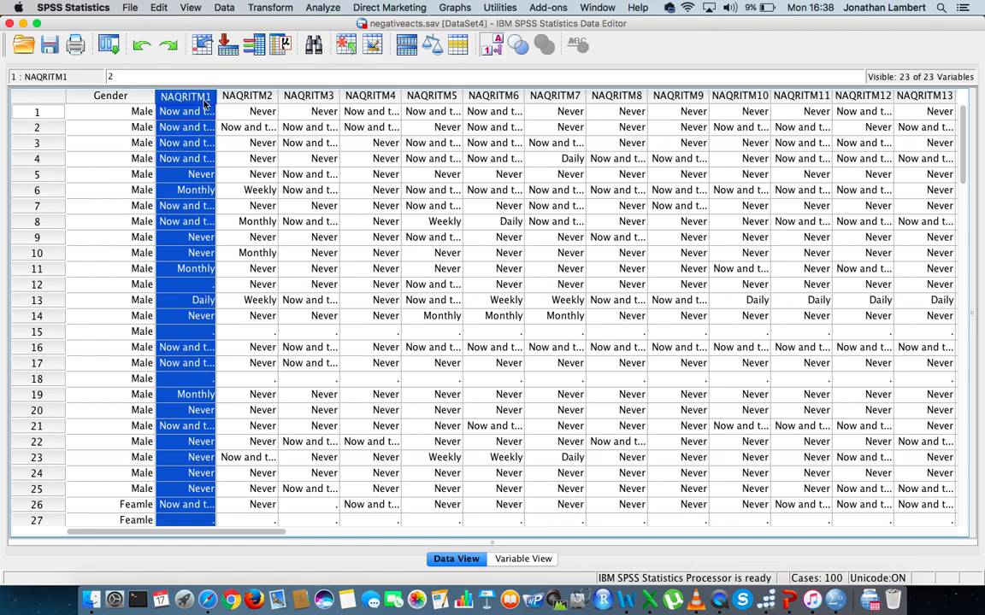
pyautogui.click(247, 95)
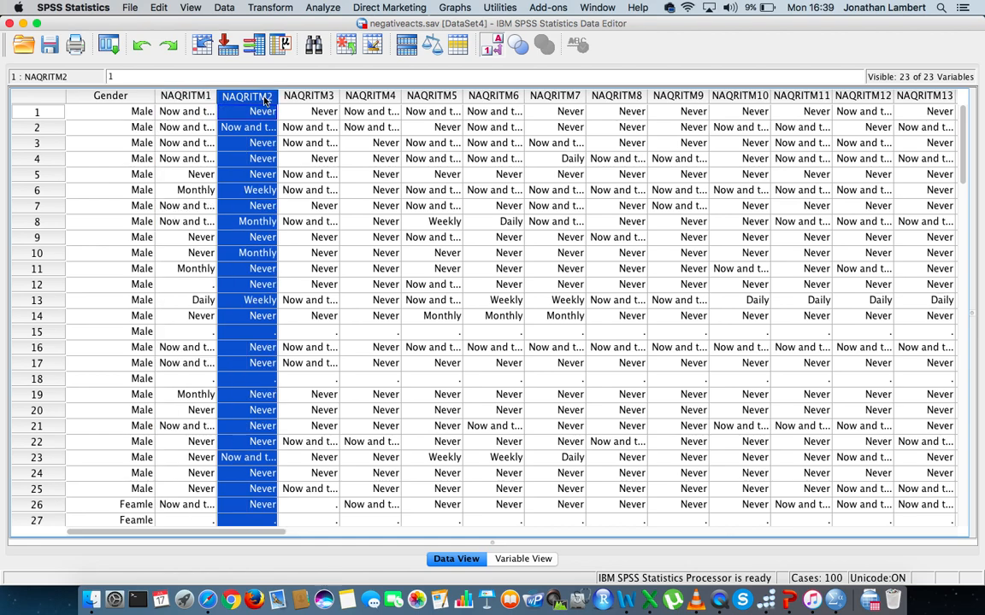
pyautogui.moveTo(266, 102)
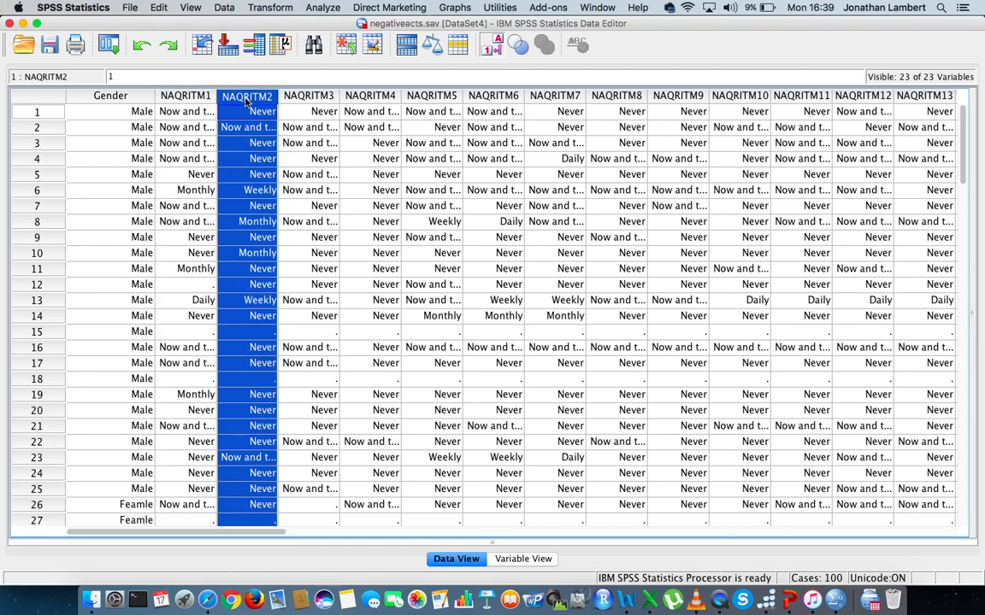
pyautogui.click(185, 94)
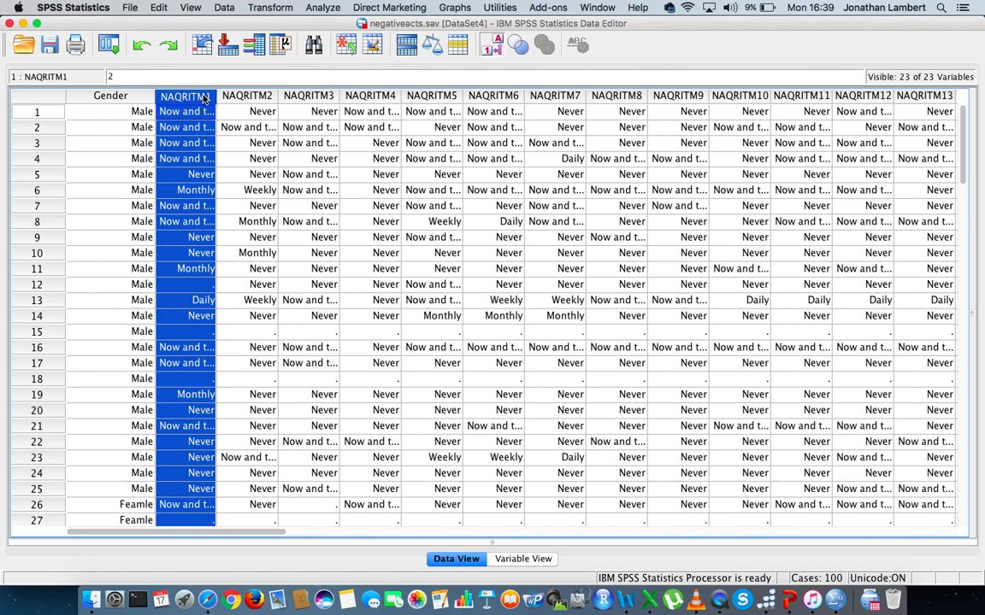
pyautogui.click(308, 94)
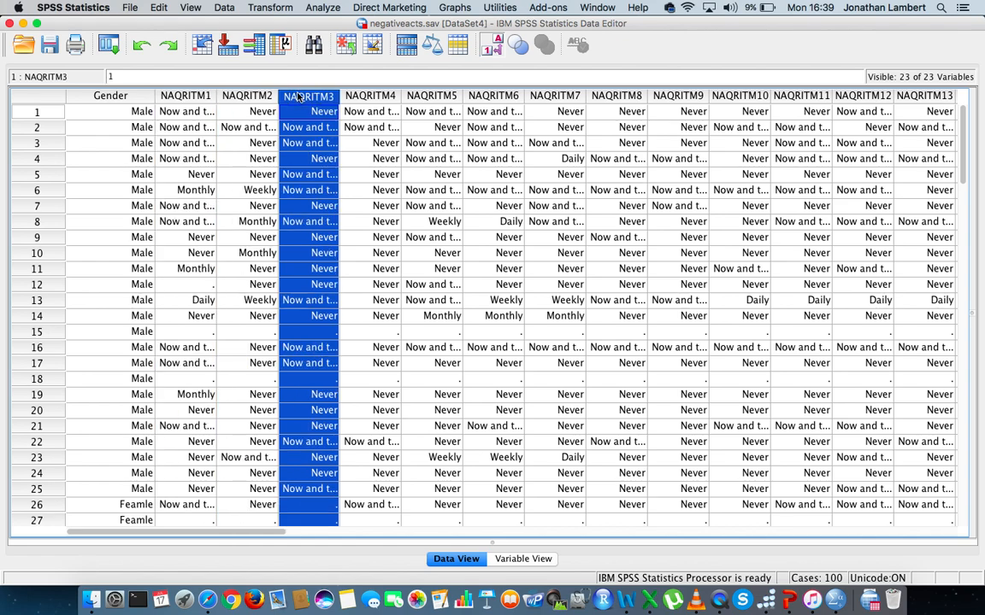
pyautogui.click(431, 94)
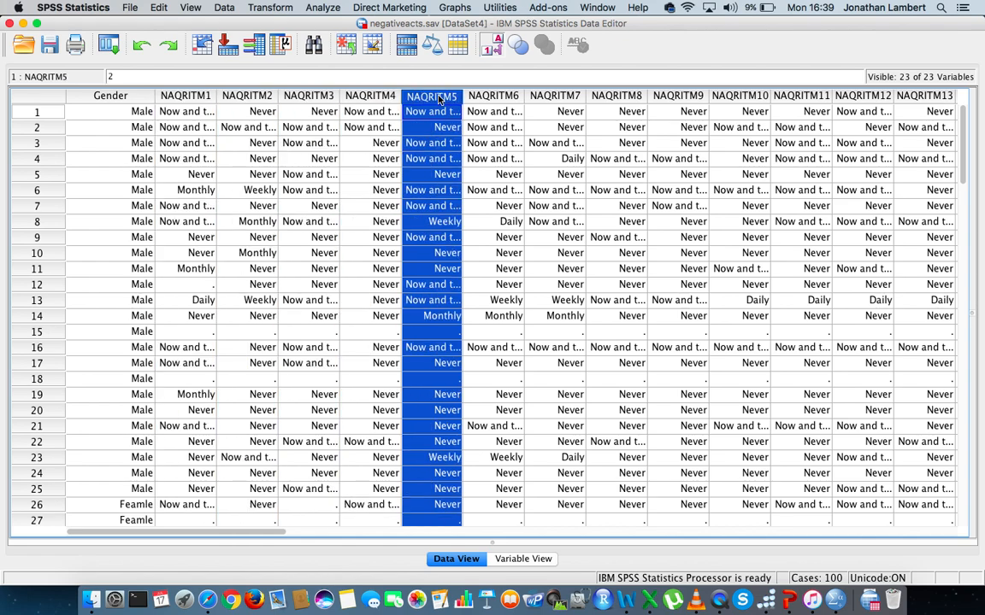
pyautogui.click(492, 95)
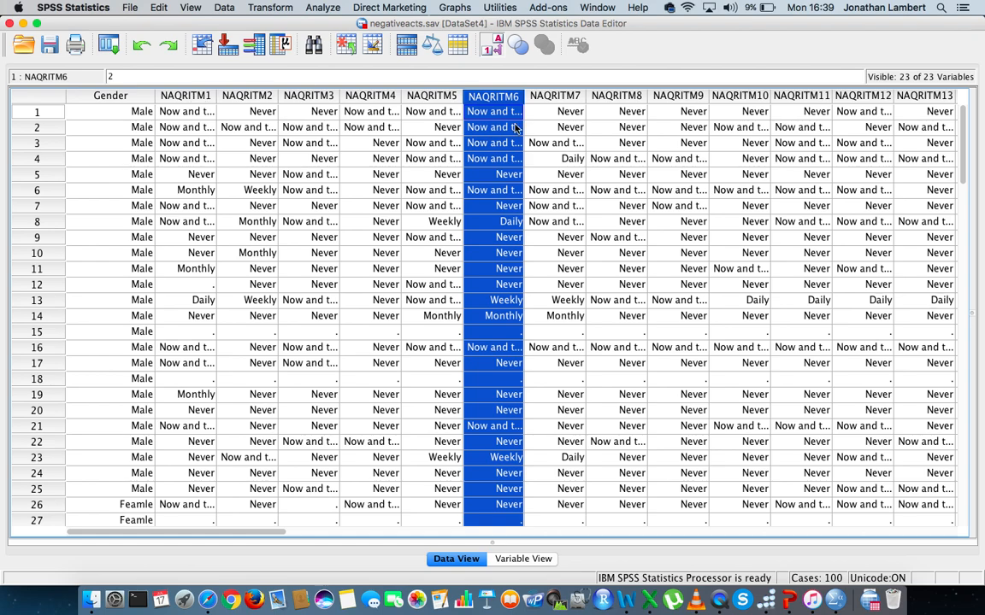
pyautogui.moveTo(275, 8)
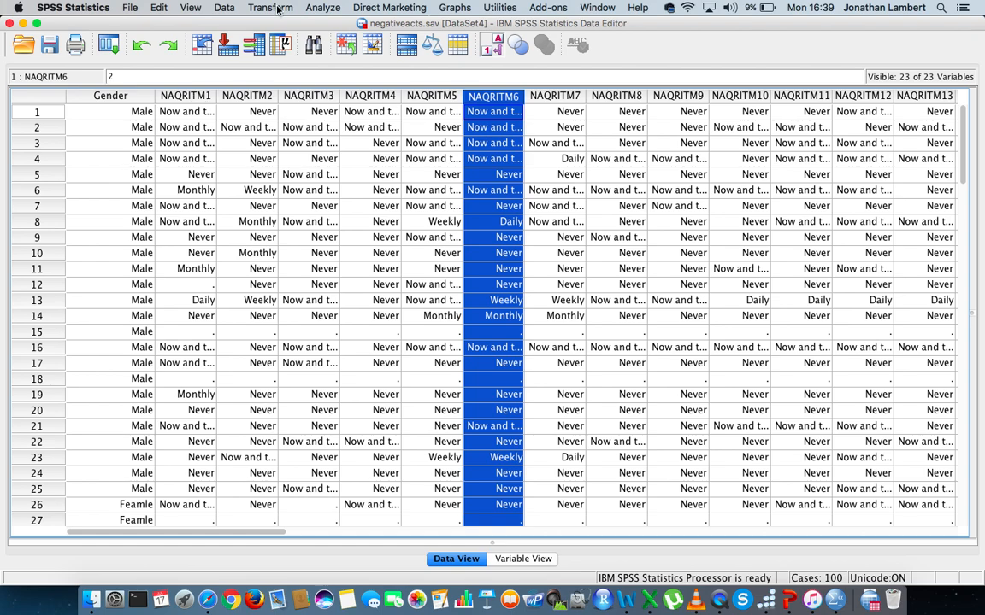
# Reset Compute Variable and begin naming the target NegativeActsCompositeScore.
pyautogui.click(270, 7)
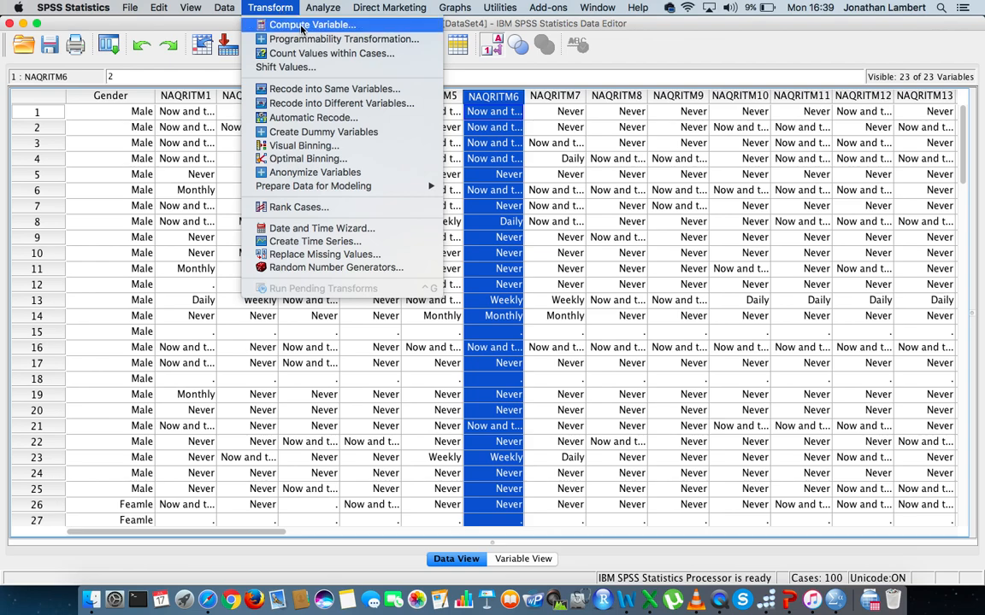
pyautogui.click(311, 24)
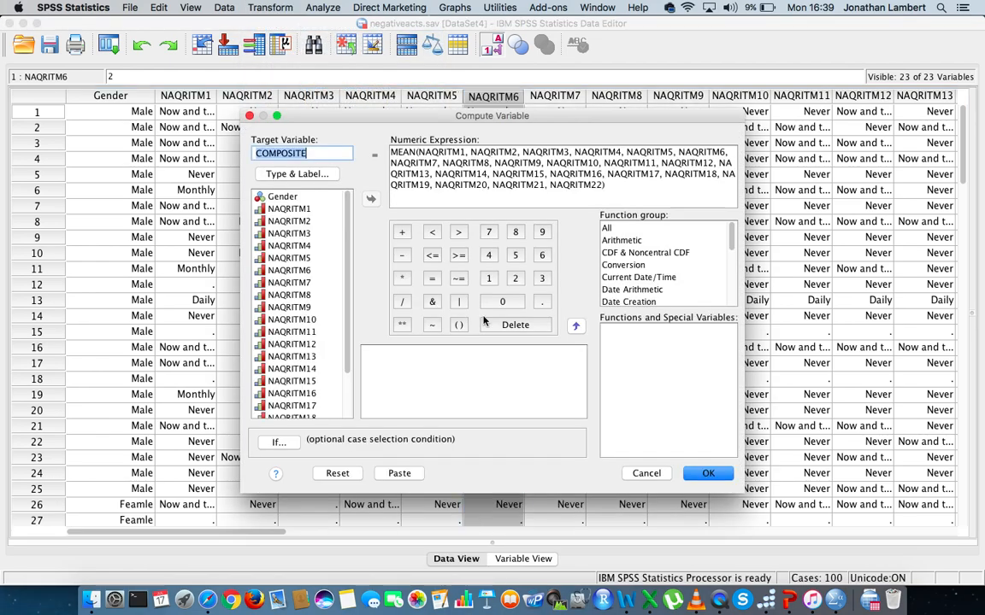
pyautogui.click(337, 472)
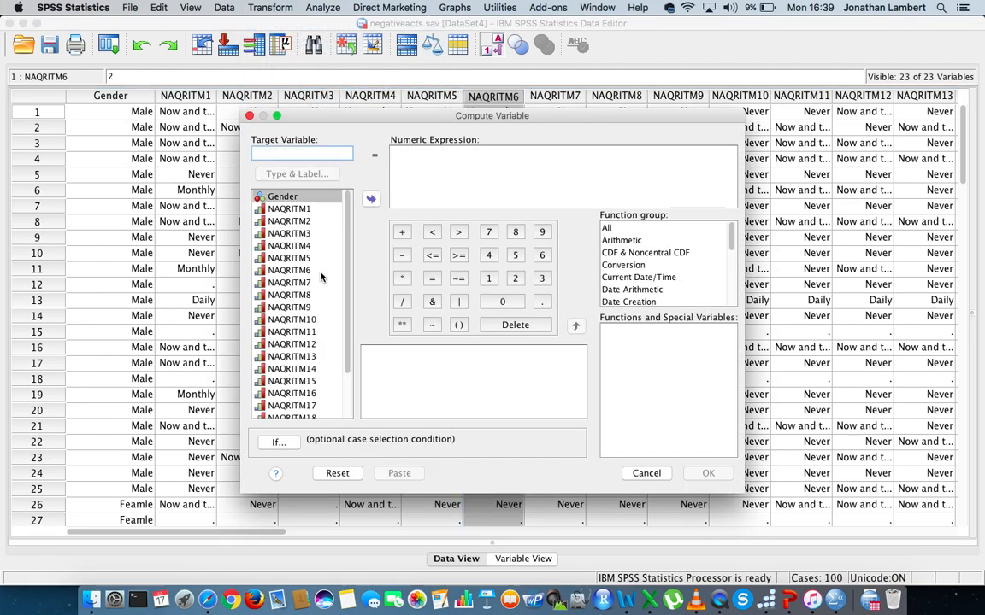
pyautogui.click(301, 152)
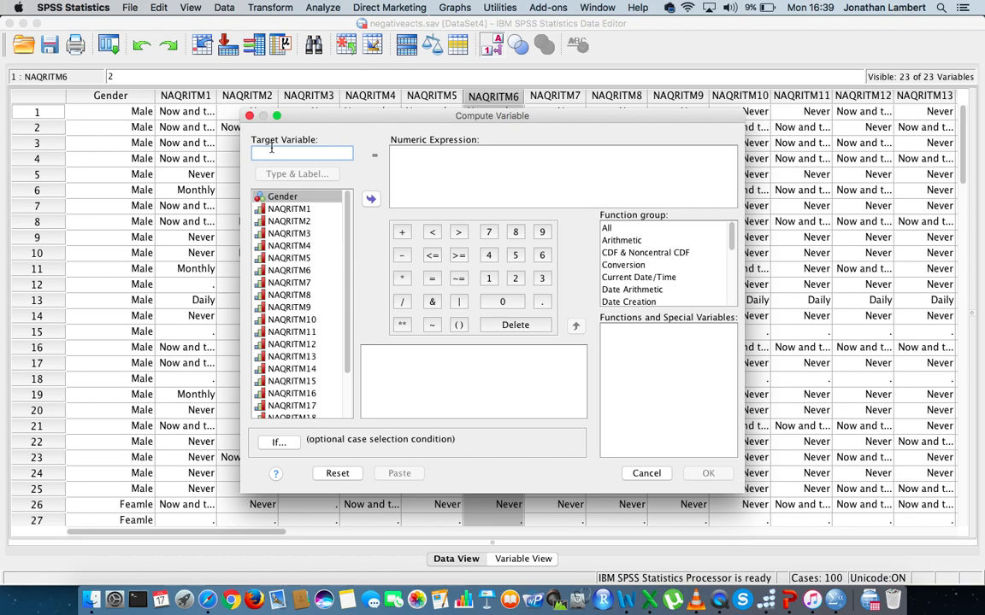
pyautogui.write('Negativea')
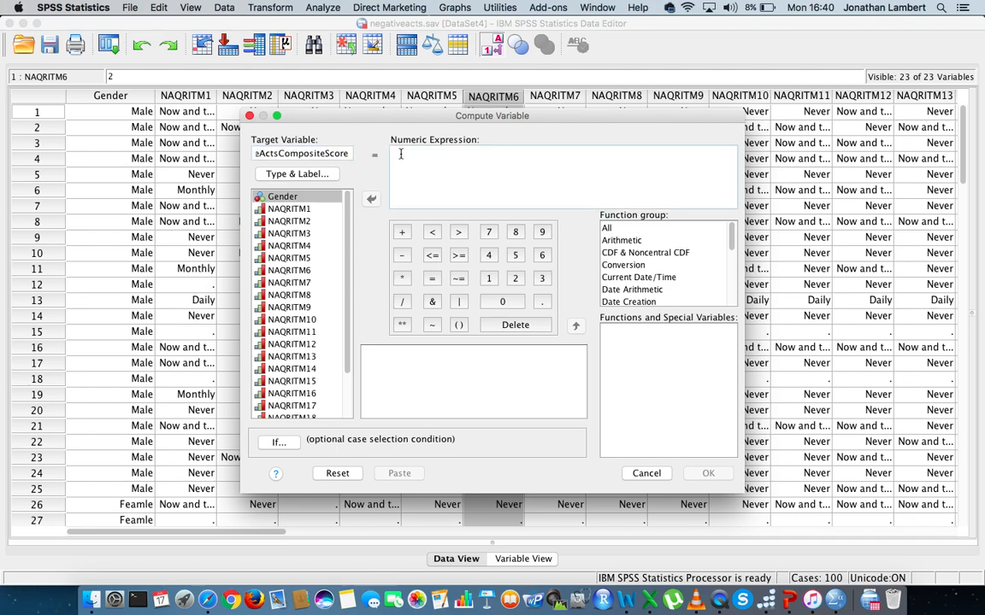
# Start the numeric expression as mean( with NAQRITM1 followed by a comma.
pyautogui.write('mean(NAQRITM1')
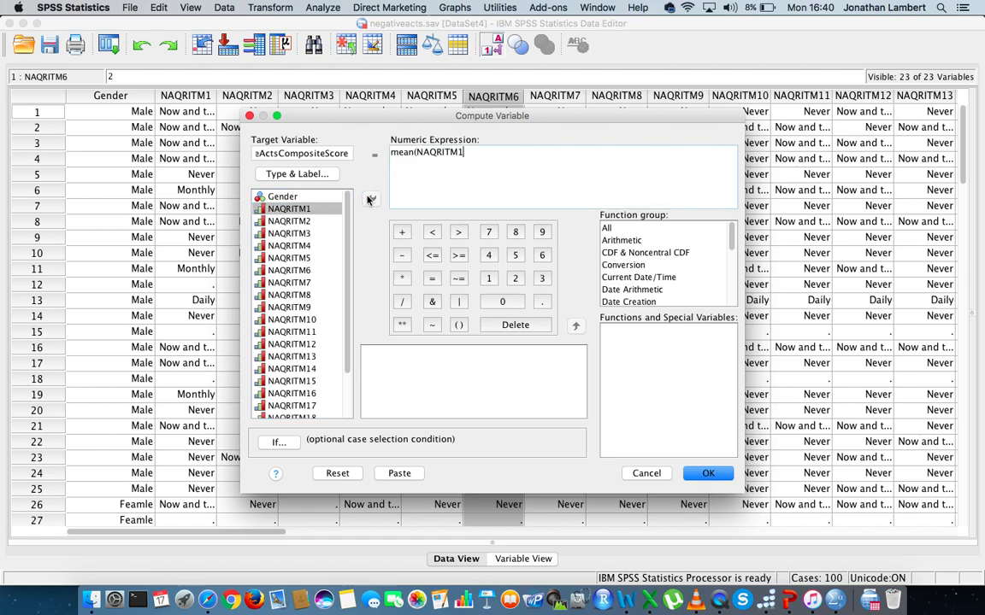
pyautogui.write(',')
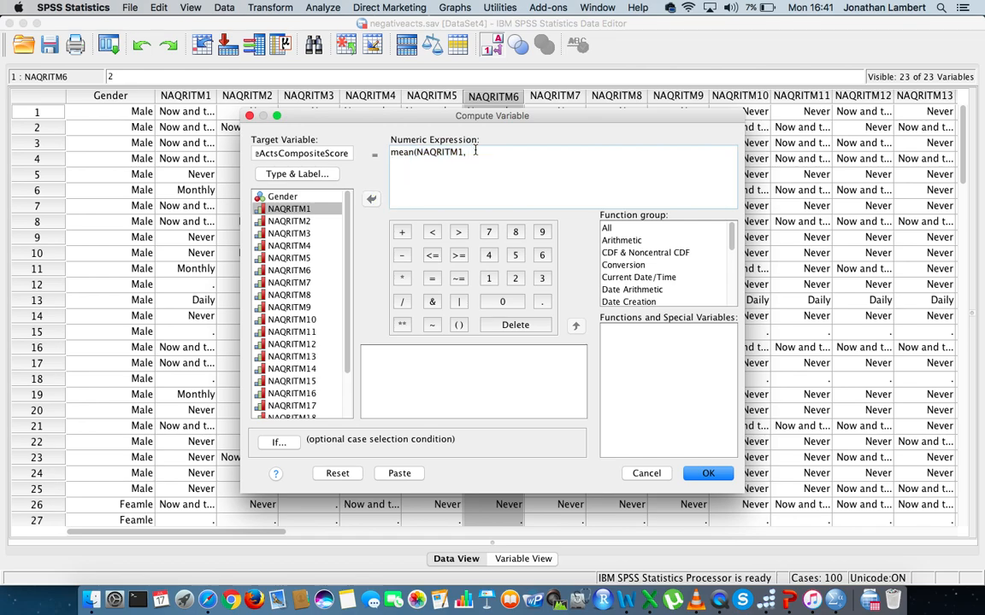
# Add NAQRITM2 through NAQRITM9 to the mean expression, separated by commas.
pyautogui.click(289, 220)
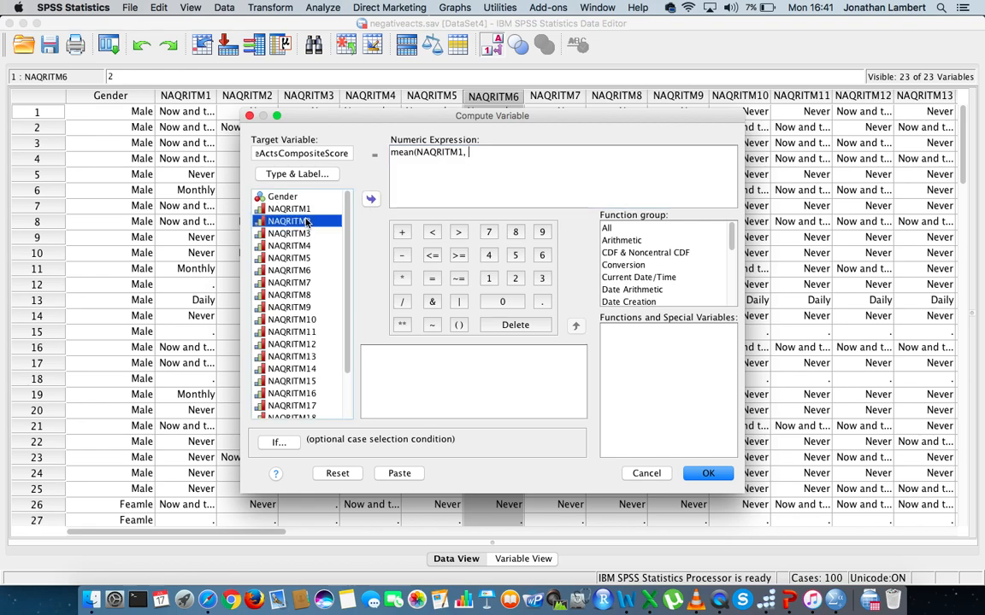
pyautogui.click(371, 198)
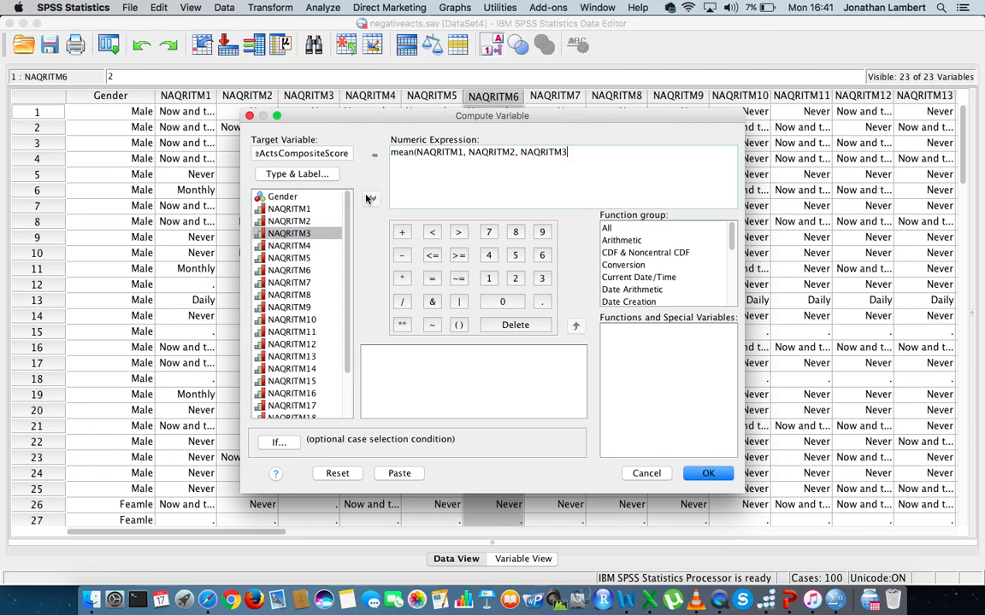
pyautogui.click(288, 245)
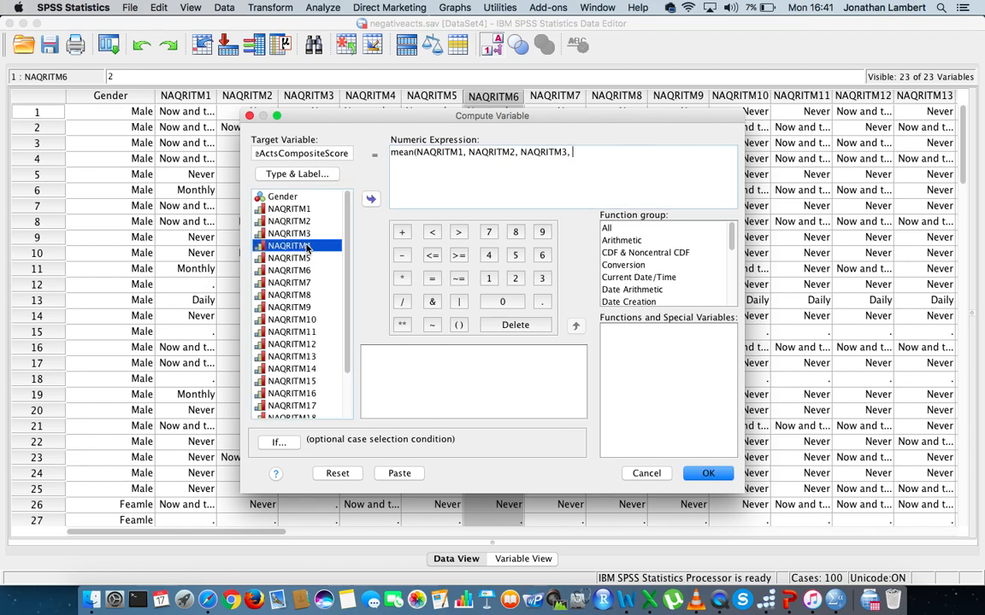
pyautogui.click(371, 198)
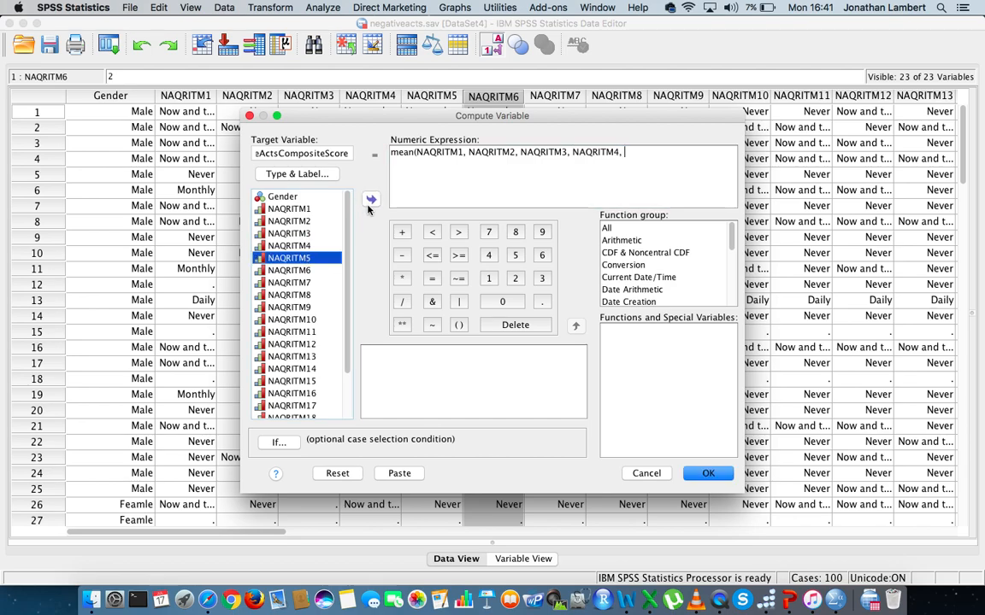
pyautogui.click(371, 198)
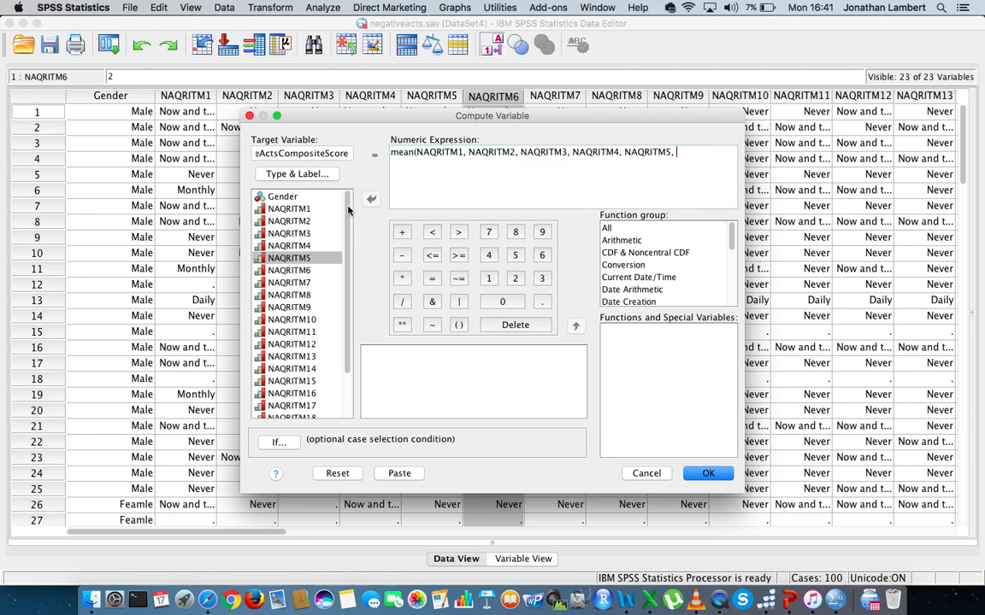
pyautogui.click(370, 199)
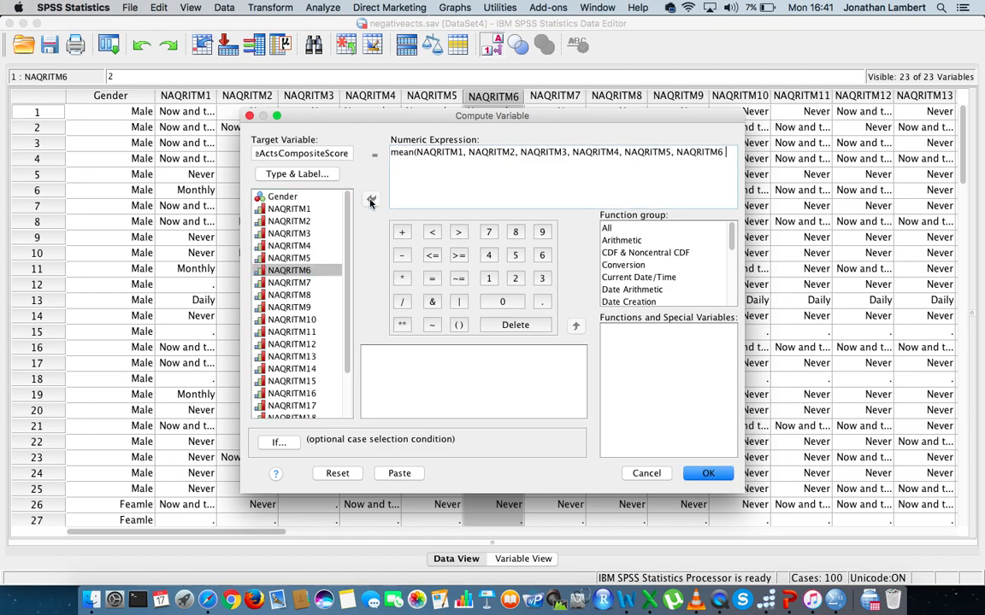
pyautogui.click(289, 283)
pyautogui.write(' ,NAQRITM7,NAQRITM8,NAQRITM9,')
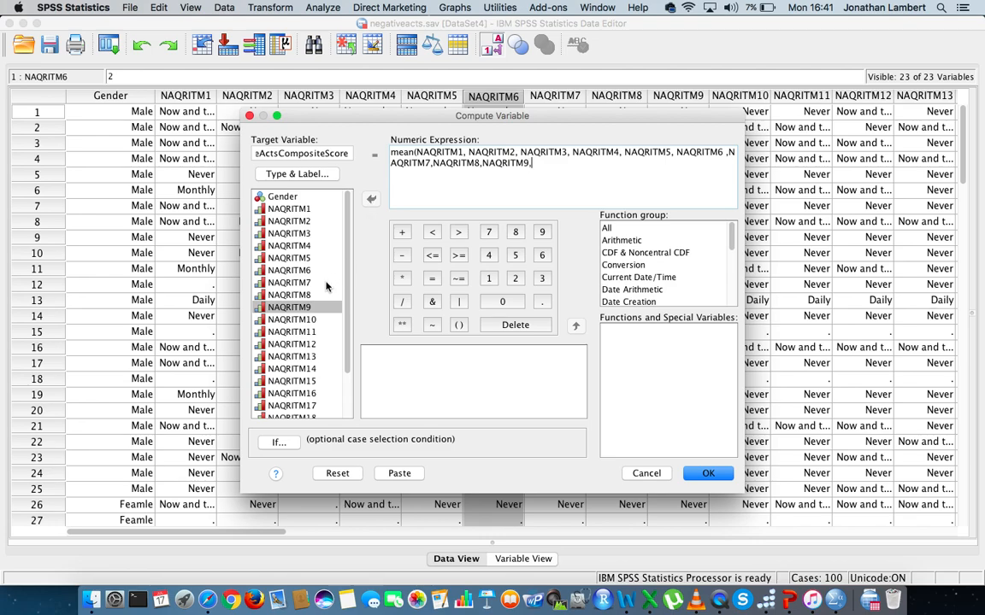
# Add NAQRITM10 through NAQRITM16 to the mean expression with commas.
pyautogui.click(370, 199)
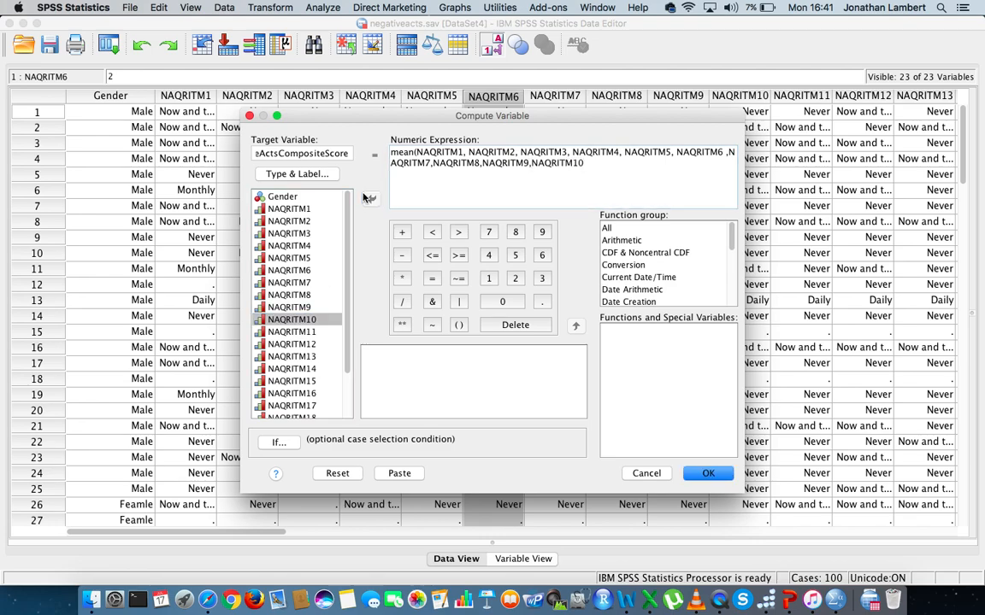
pyautogui.click(292, 332)
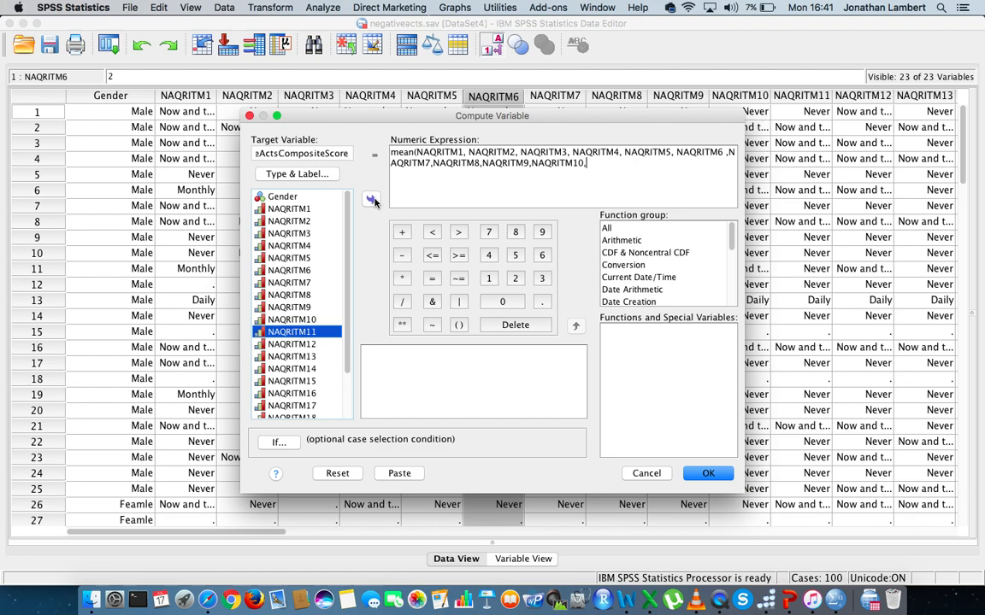
pyautogui.click(371, 198)
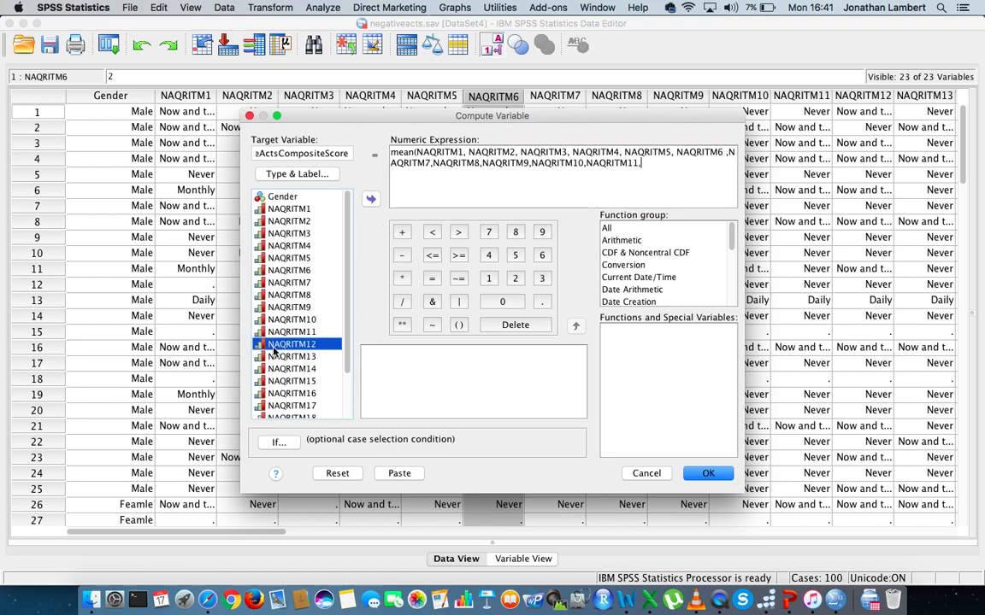
pyautogui.click(370, 199)
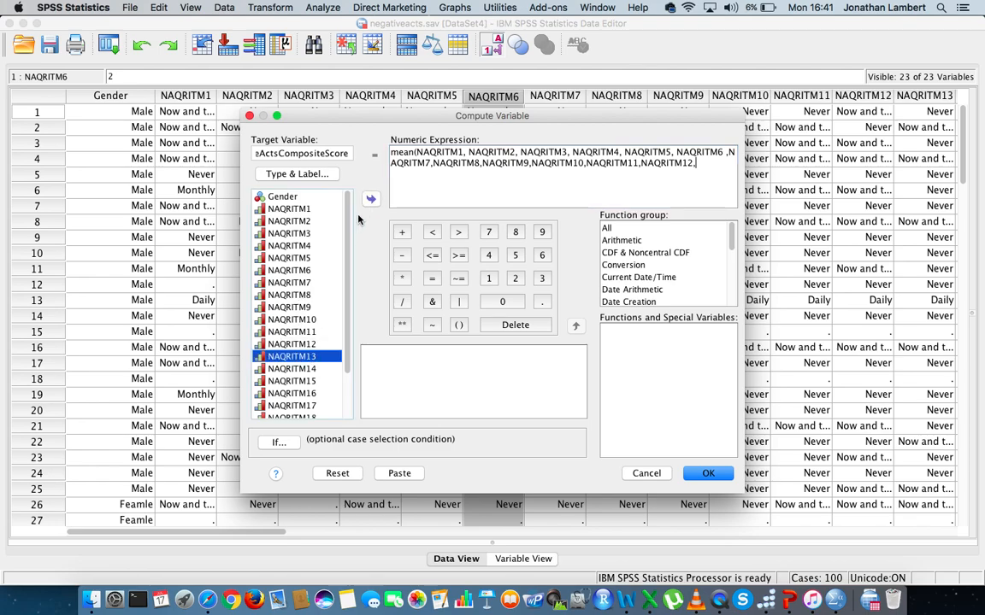
pyautogui.click(370, 199)
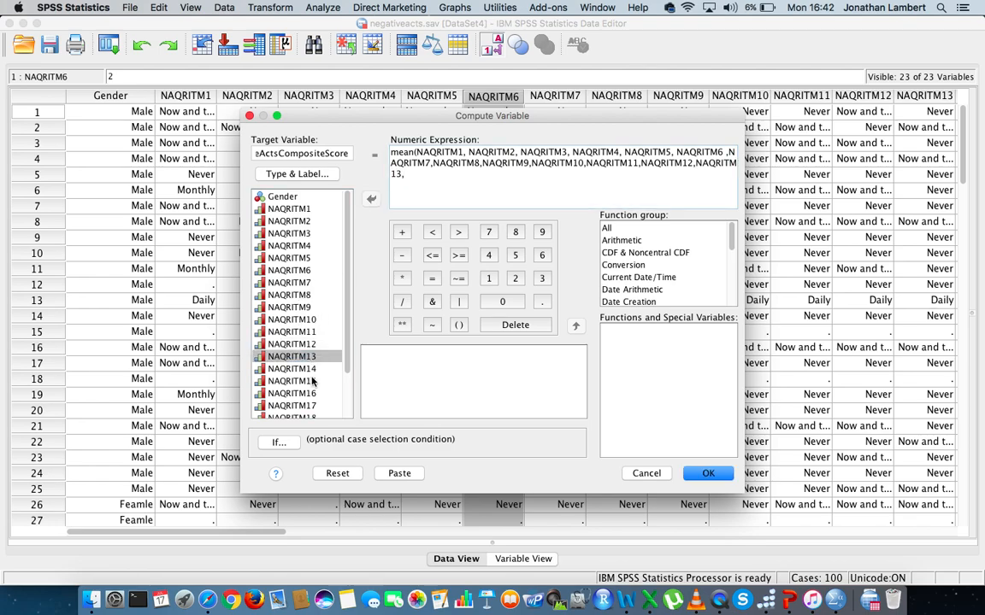
pyautogui.click(370, 198)
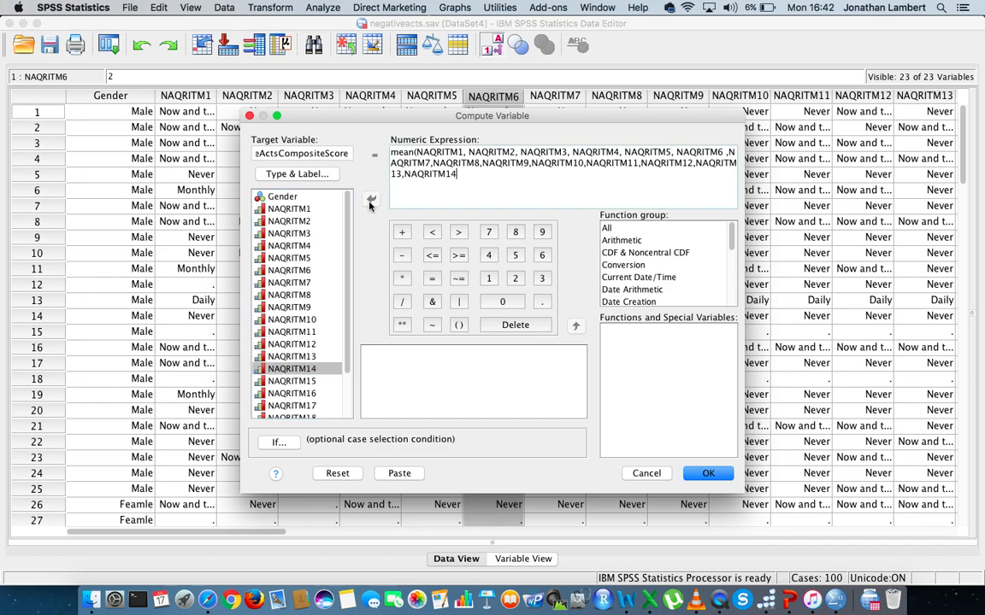
pyautogui.write(',')
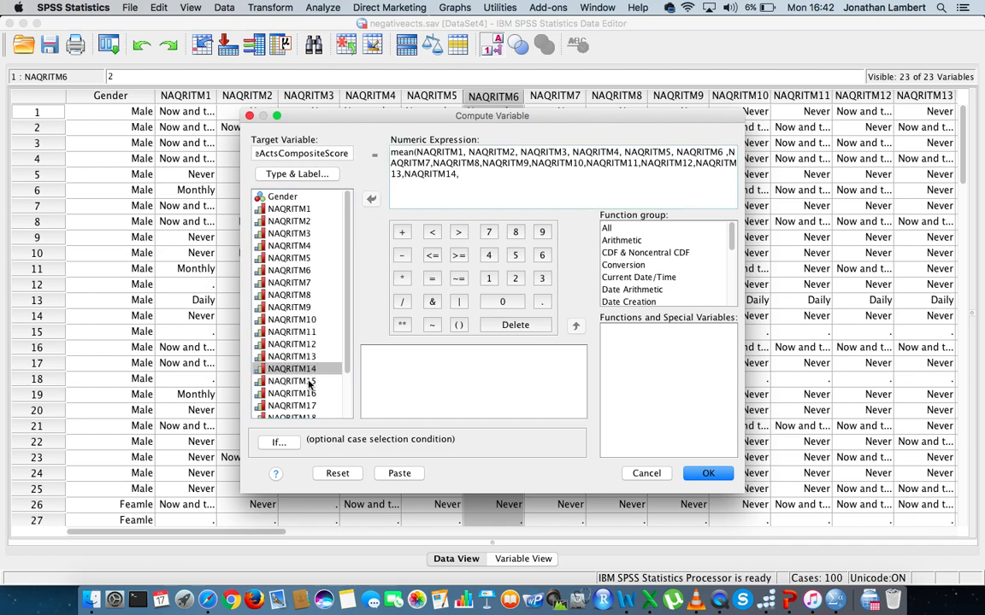
pyautogui.click(370, 199)
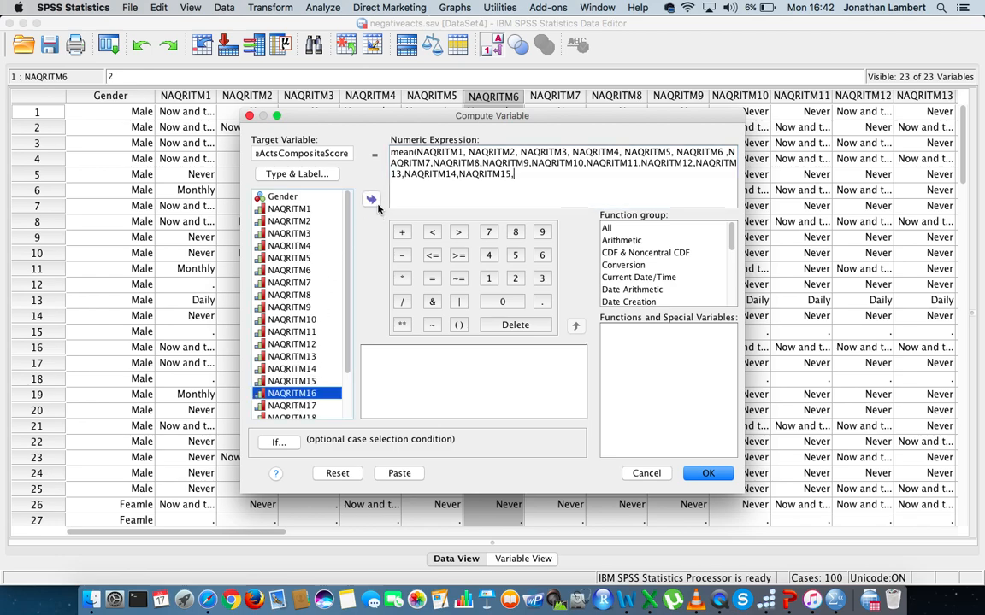
pyautogui.click(370, 199)
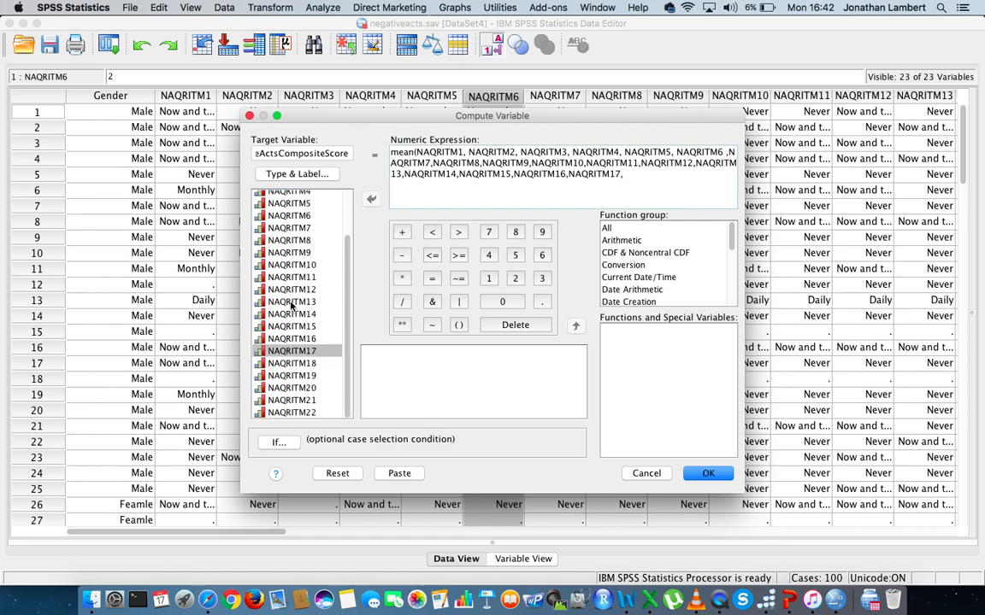
# Add NAQRITM17 through NAQRITM22 and close the mean expression's parenthesis.
pyautogui.click(291, 363)
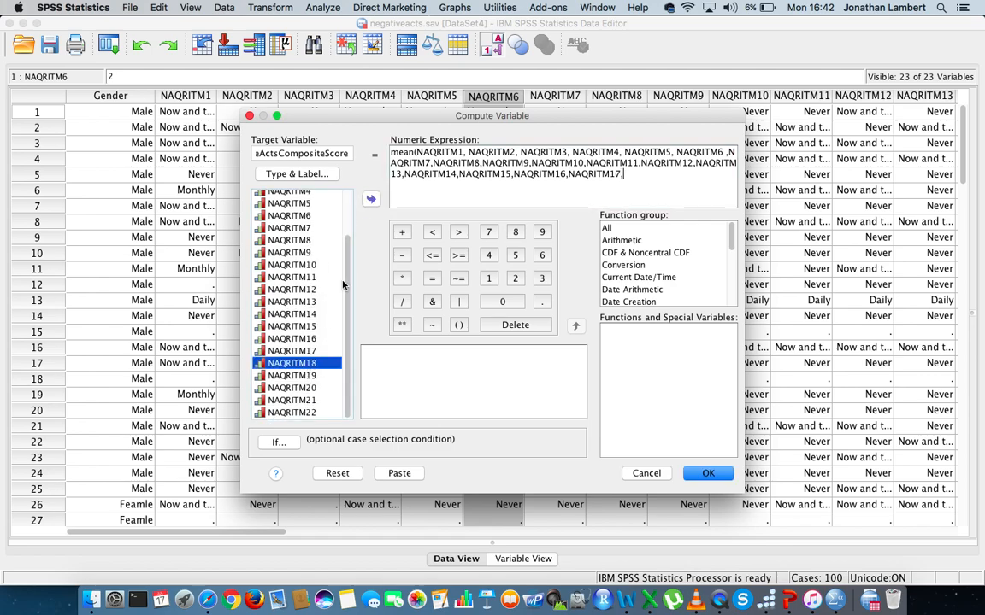
pyautogui.click(371, 199)
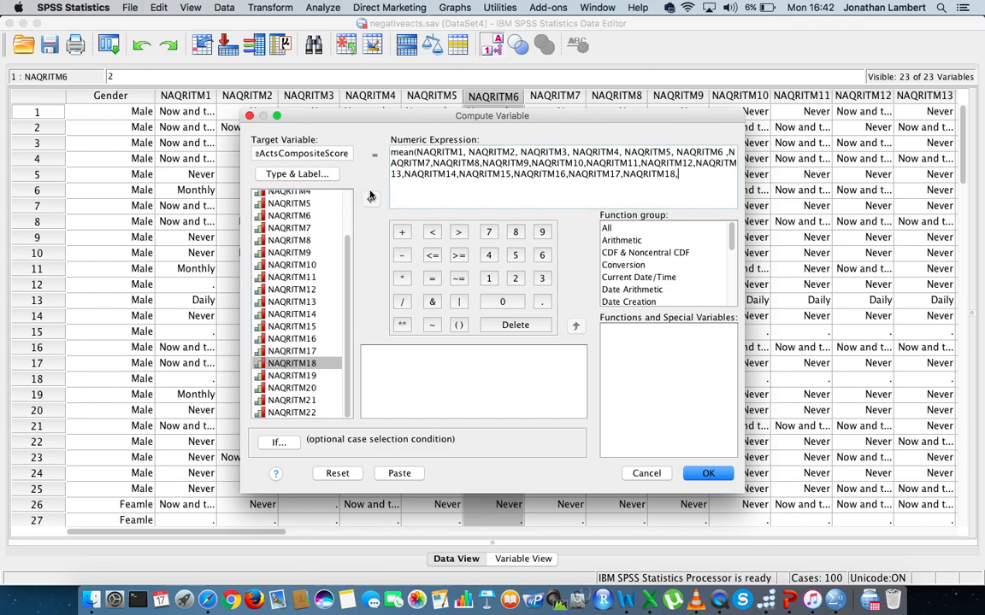
pyautogui.click(292, 376)
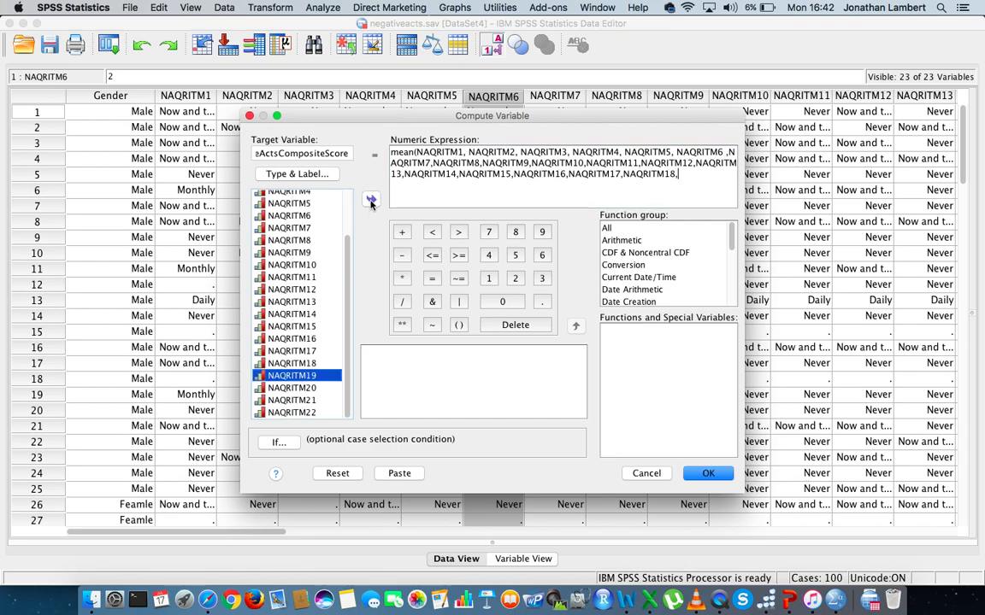
pyautogui.click(370, 199)
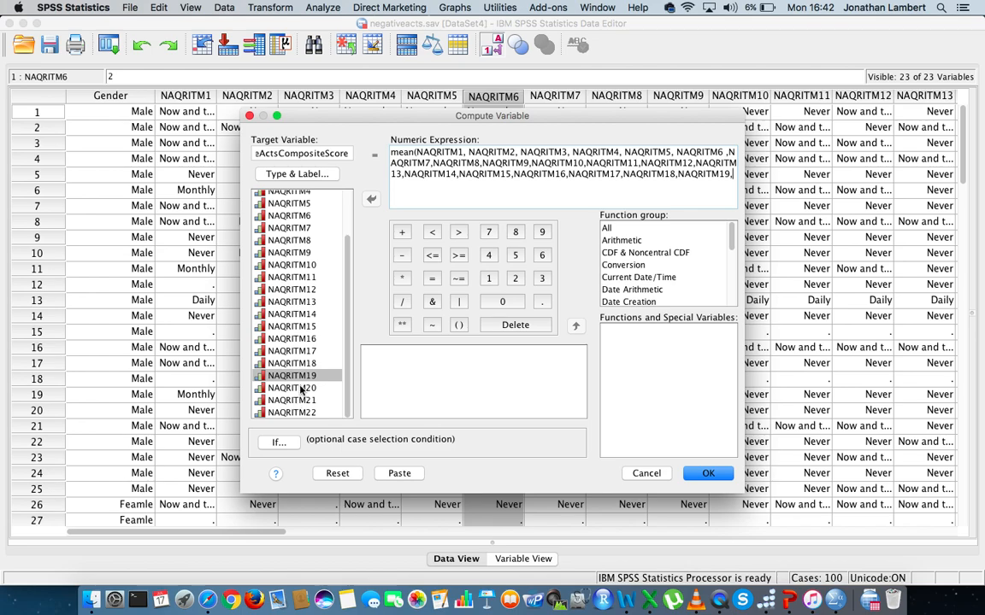
pyautogui.click(371, 199)
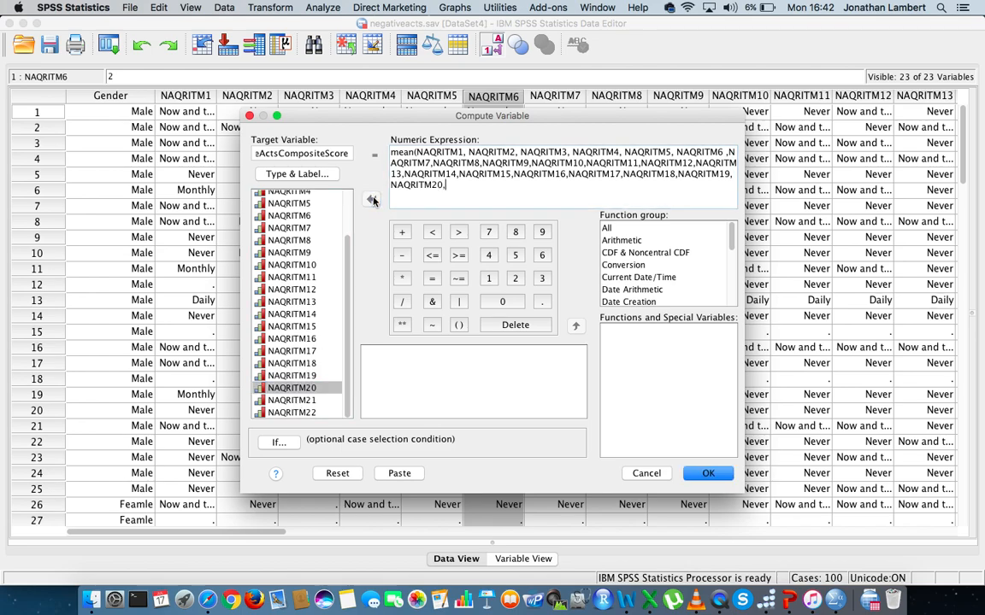
pyautogui.click(292, 400)
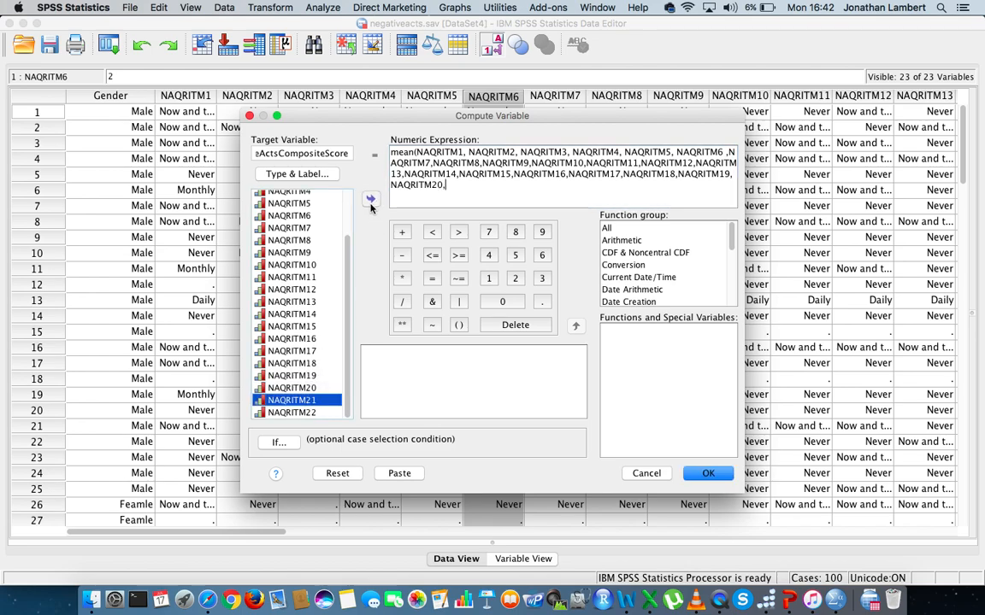
pyautogui.click(371, 199)
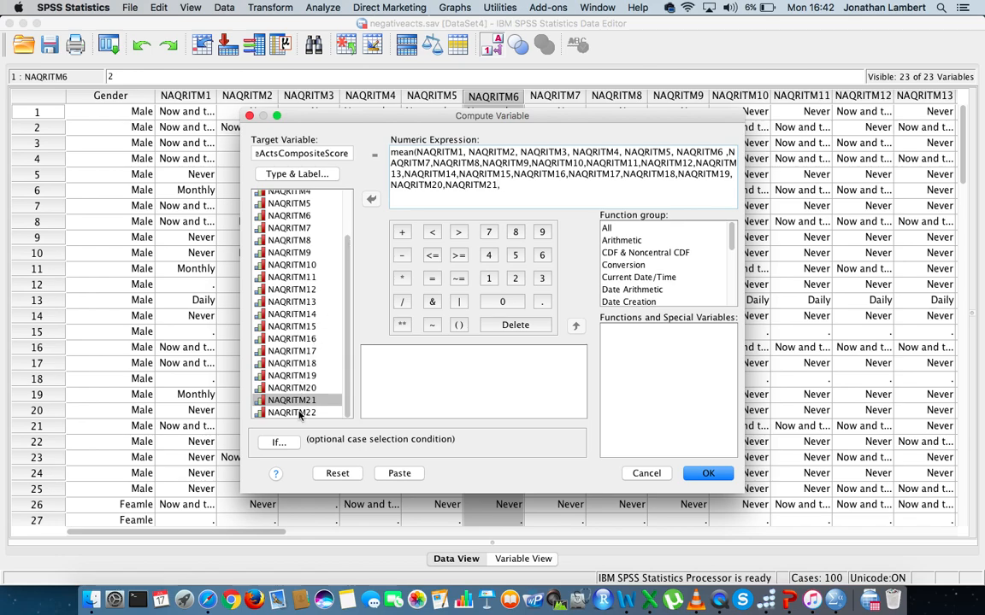
pyautogui.click(371, 200)
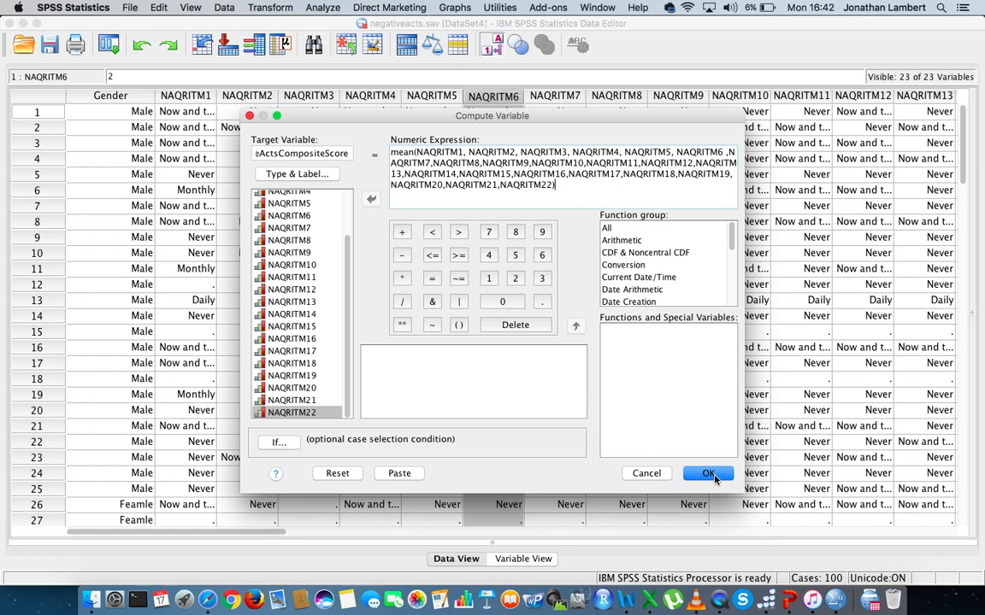
# Run the compute, logging the NegativeActsCompositeScore COMPUTE and EXECUTE commands.
pyautogui.click(707, 474)
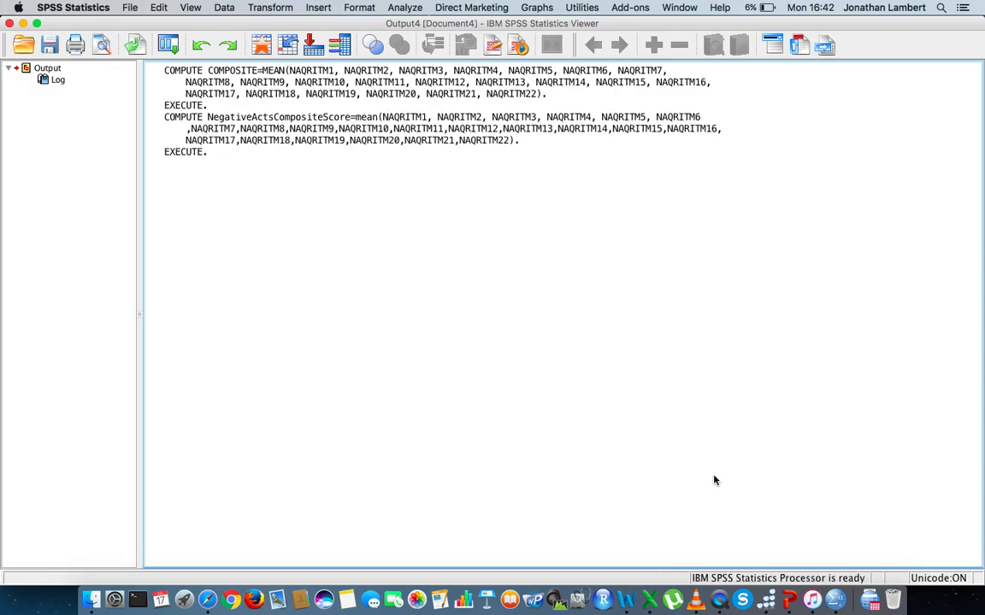
pyautogui.moveTo(307, 271)
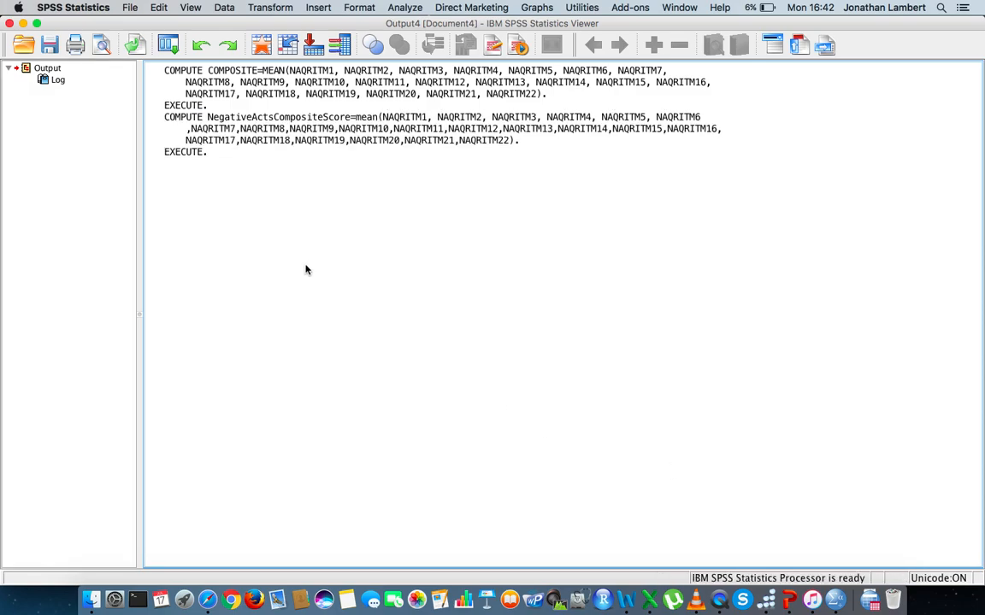
pyautogui.moveTo(767, 562)
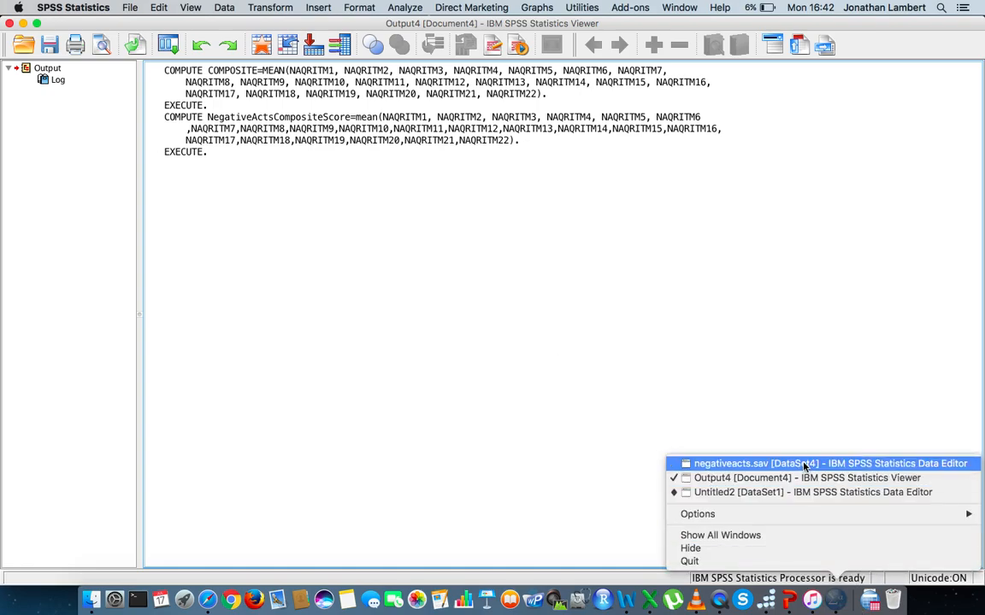
# Return to negativeacts.sav and scroll right to the NegativeActsCompositeScore column.
pyautogui.click(827, 463)
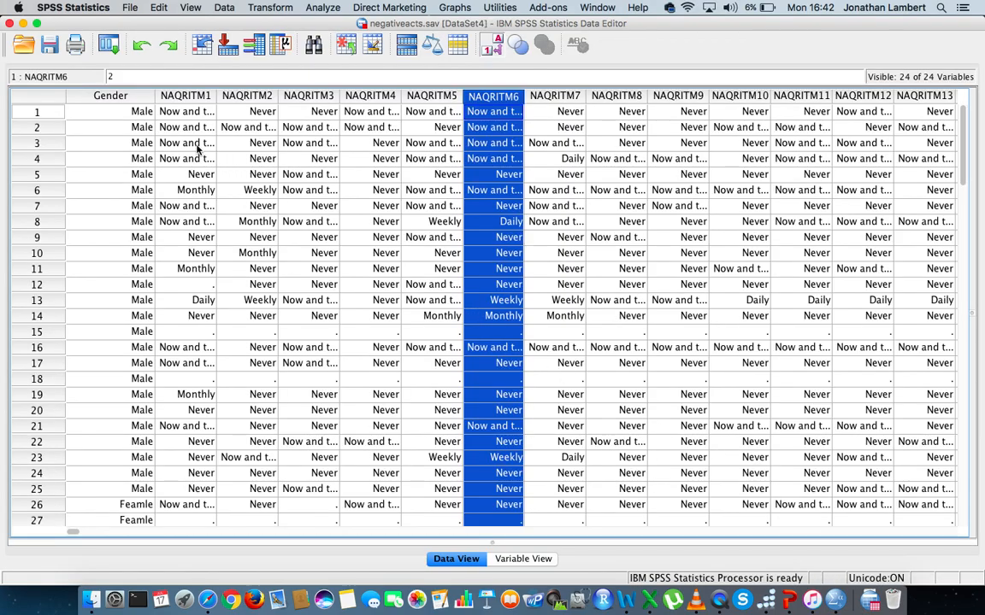
pyautogui.click(309, 111)
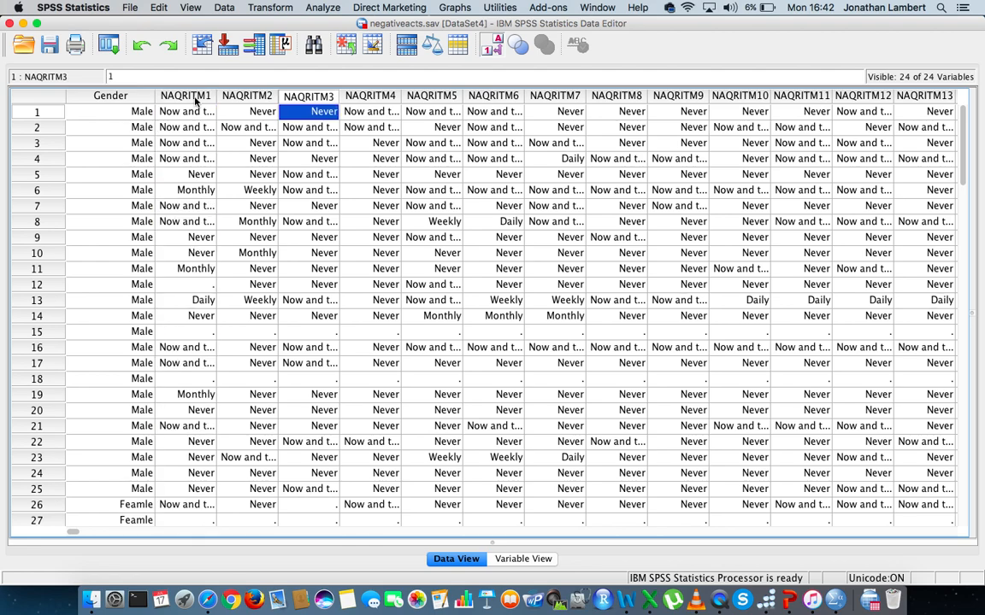
pyautogui.click(801, 111)
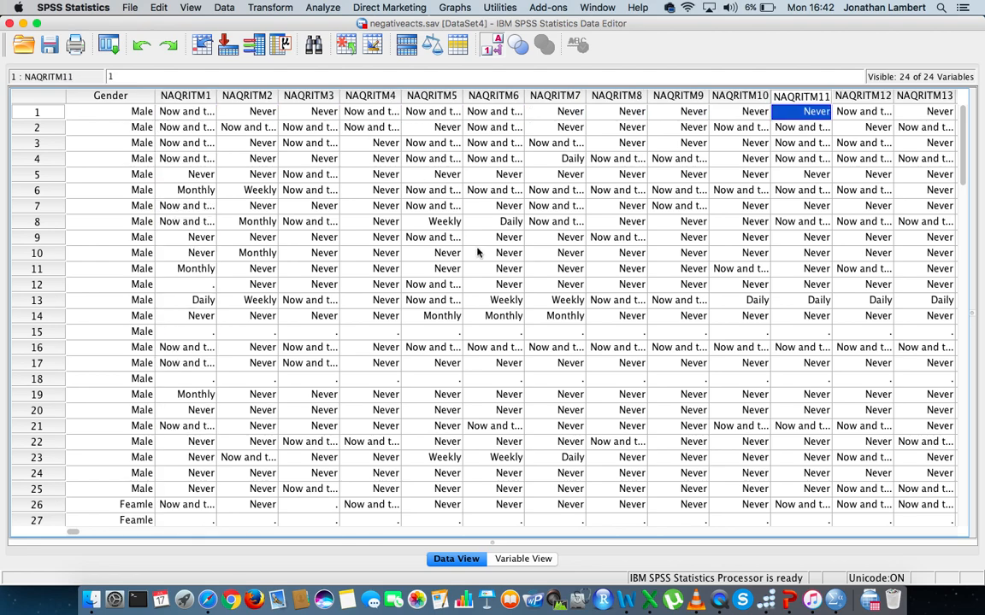
pyautogui.hscroll(3)
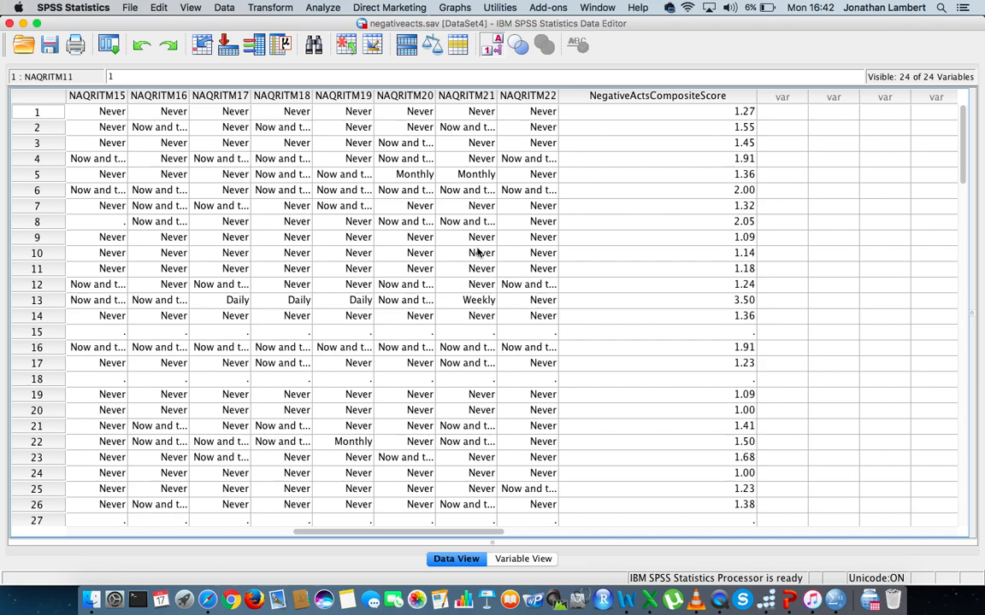
pyautogui.moveTo(661, 112)
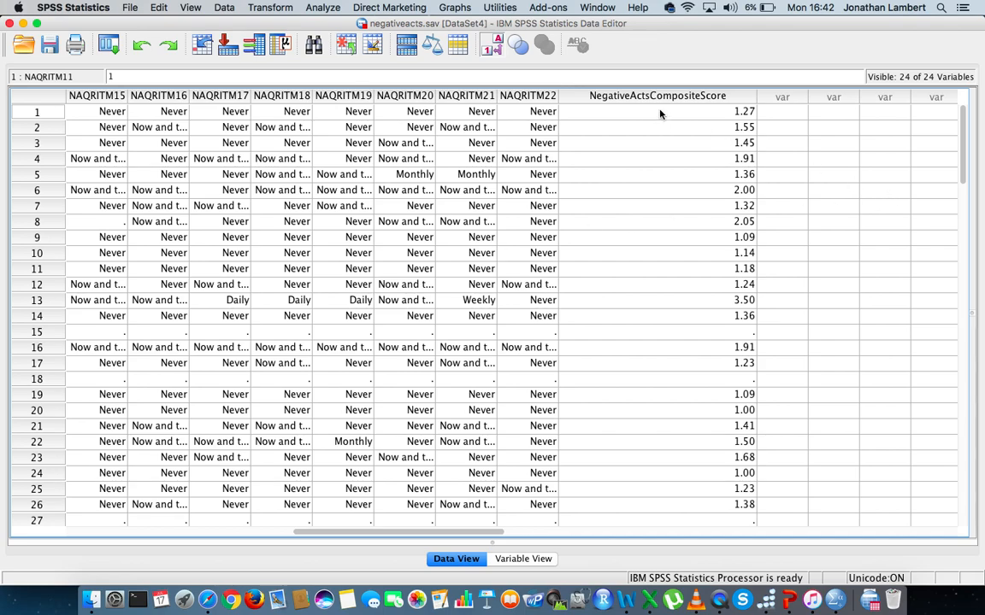
pyautogui.click(656, 96)
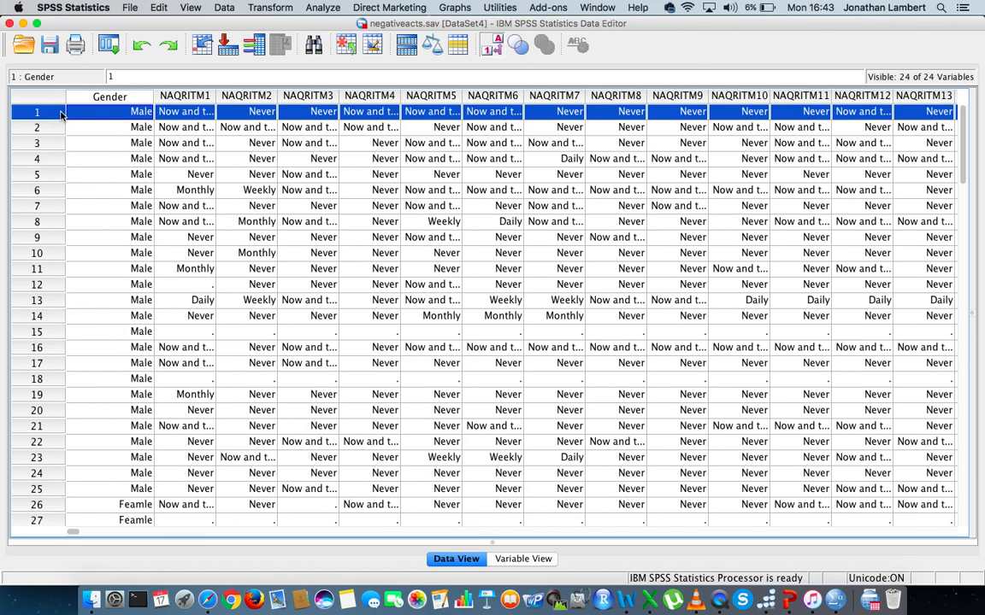
pyautogui.hscroll(3)
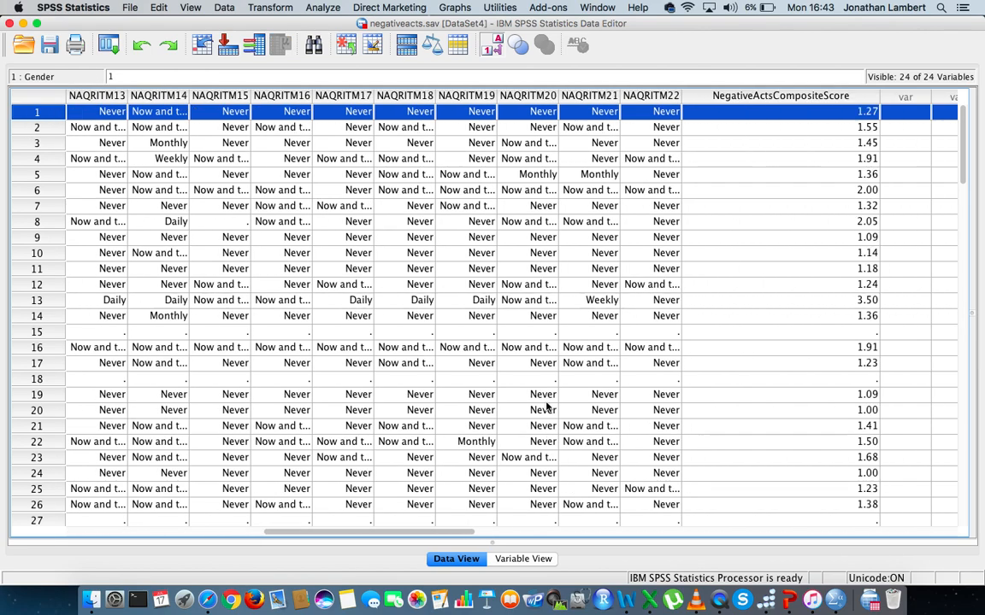
pyautogui.hscroll(3)
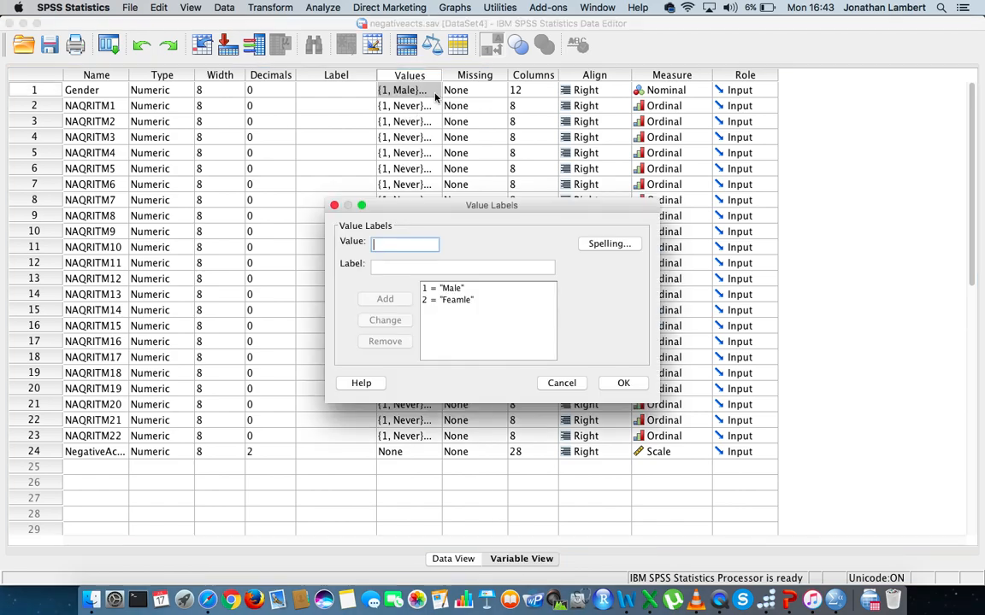
pyautogui.moveTo(355, 126)
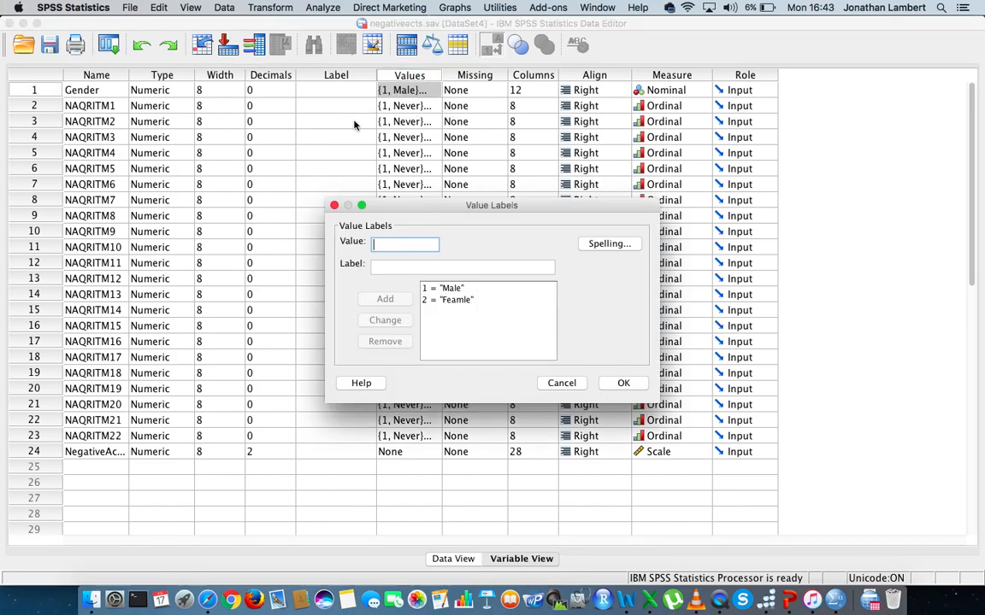
# Close Gender's labels, then inspect NAQRITM1's value labels, 1 Never through 5 Daily, and cancel.
pyautogui.click(623, 382)
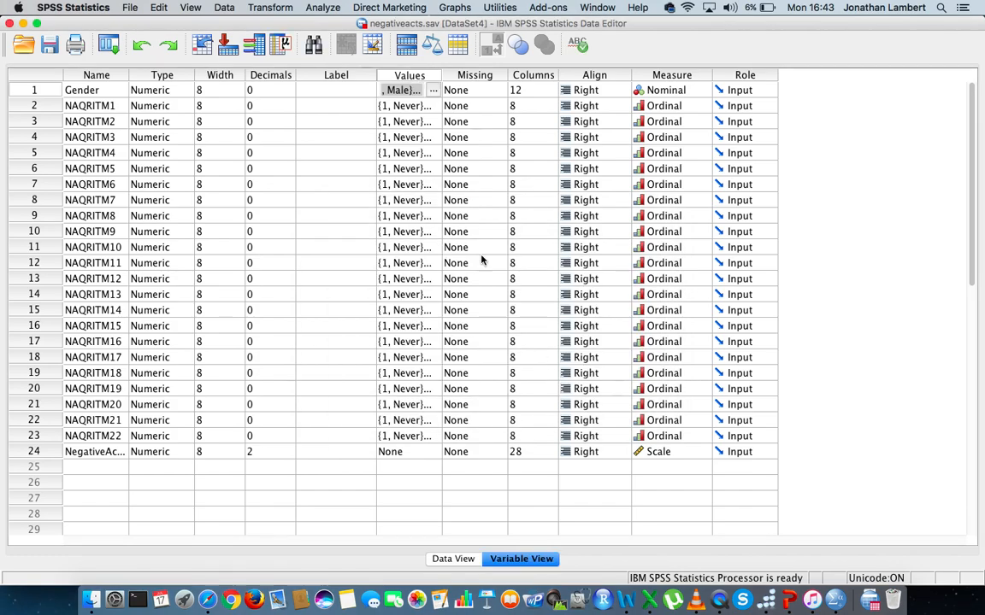
pyautogui.click(433, 105)
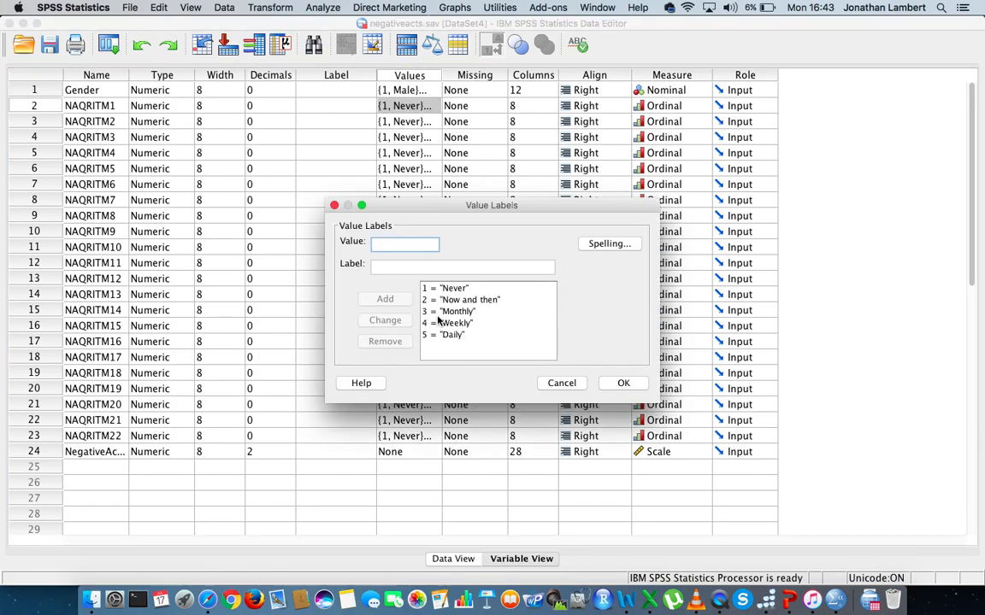
pyautogui.moveTo(436, 289)
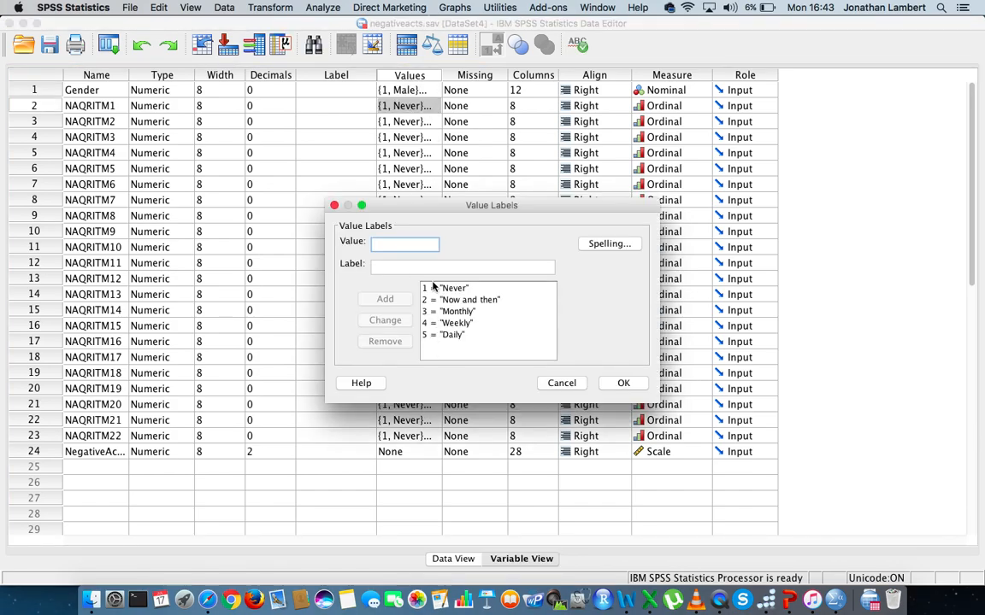
pyautogui.click(445, 288)
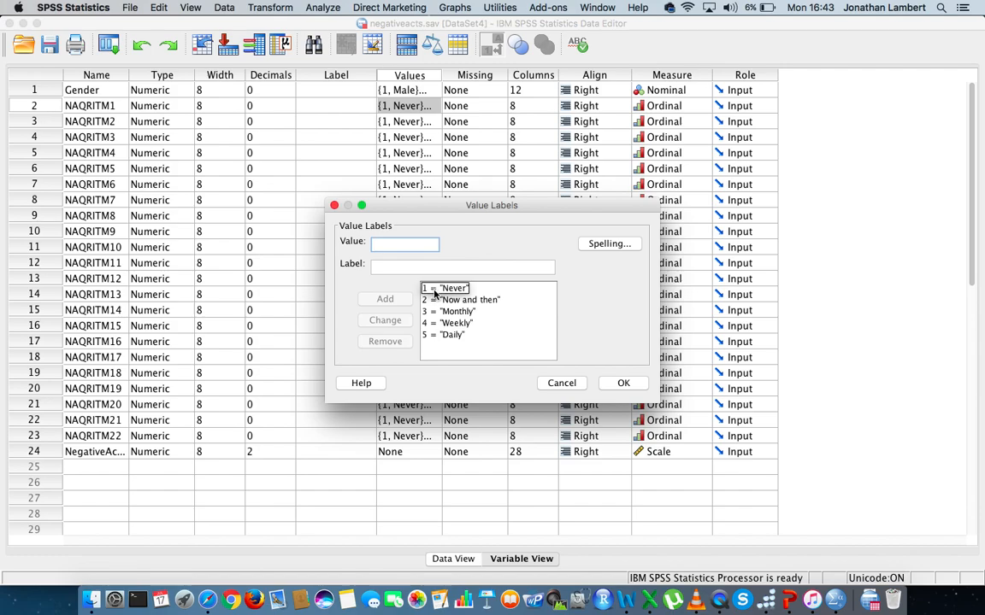
pyautogui.click(444, 334)
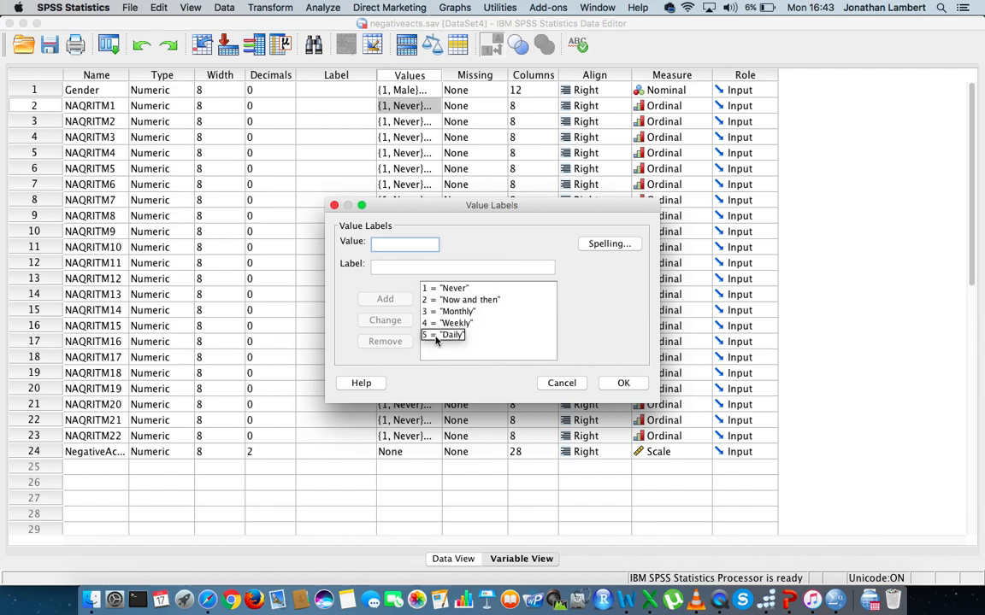
pyautogui.click(444, 288)
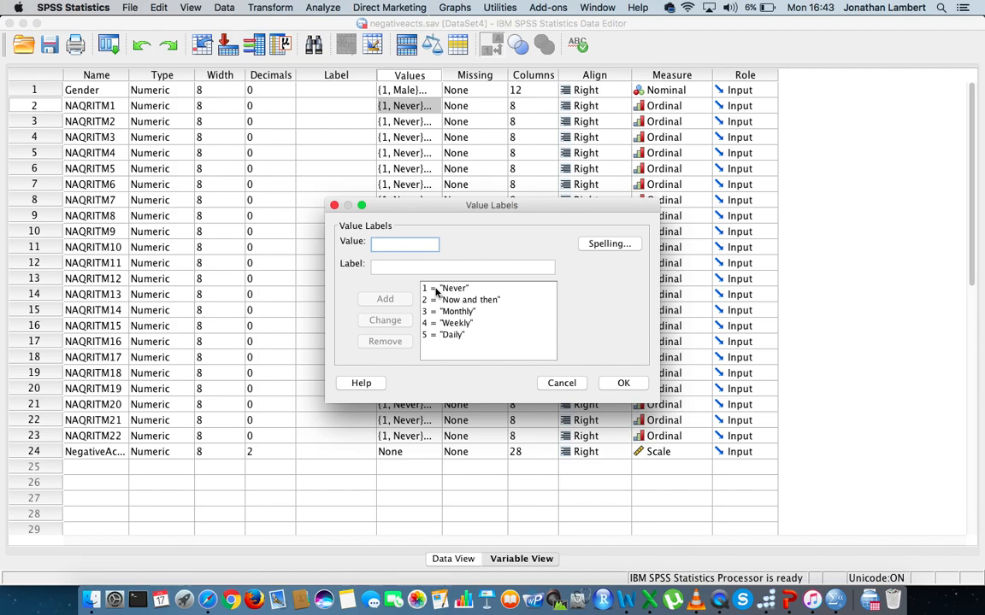
pyautogui.click(442, 334)
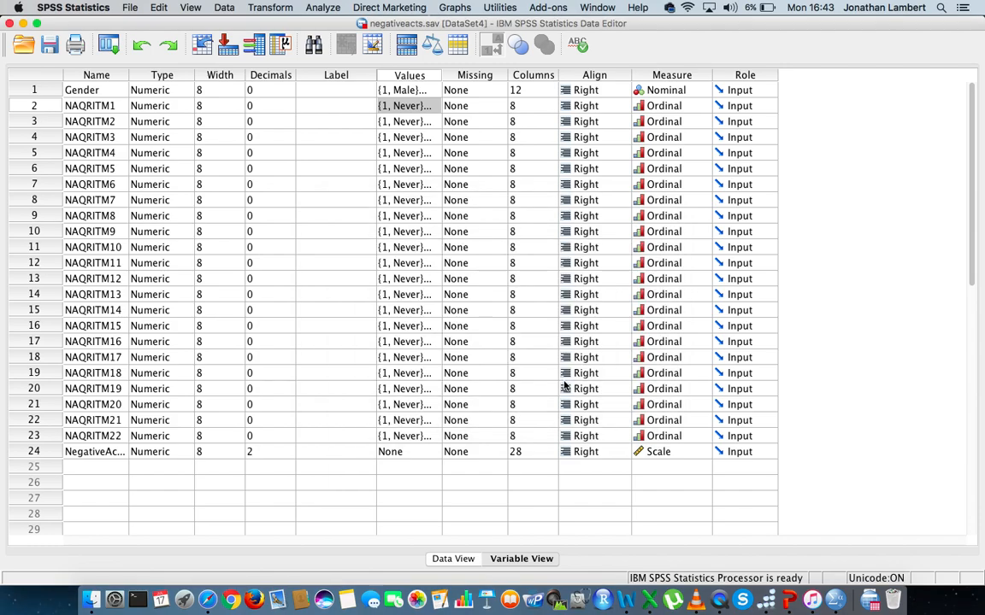
# Switch to Data View, scroll the responses, and dismiss the Low Battery notice.
pyautogui.click(453, 558)
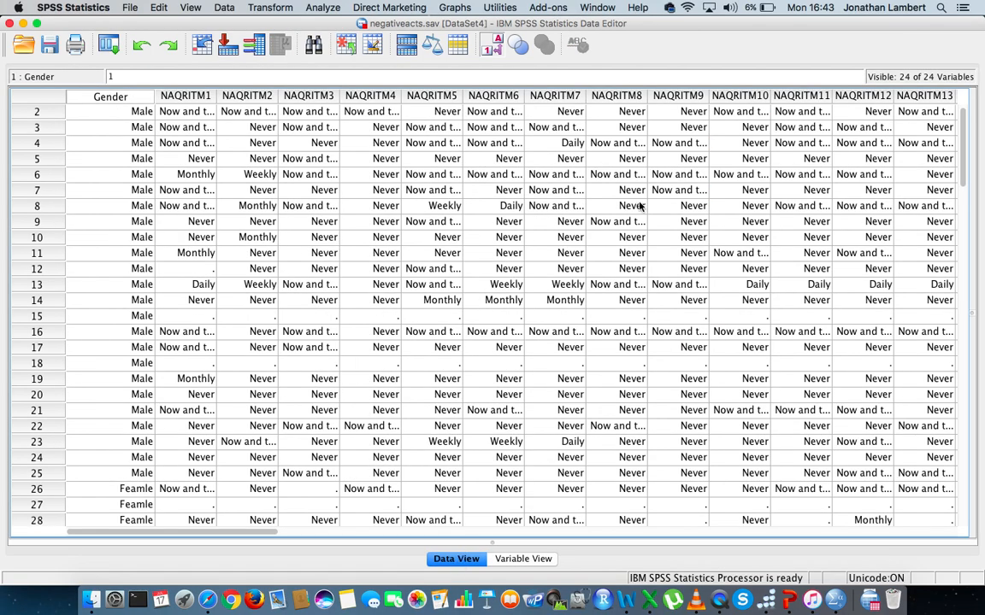
pyautogui.hscroll(3)
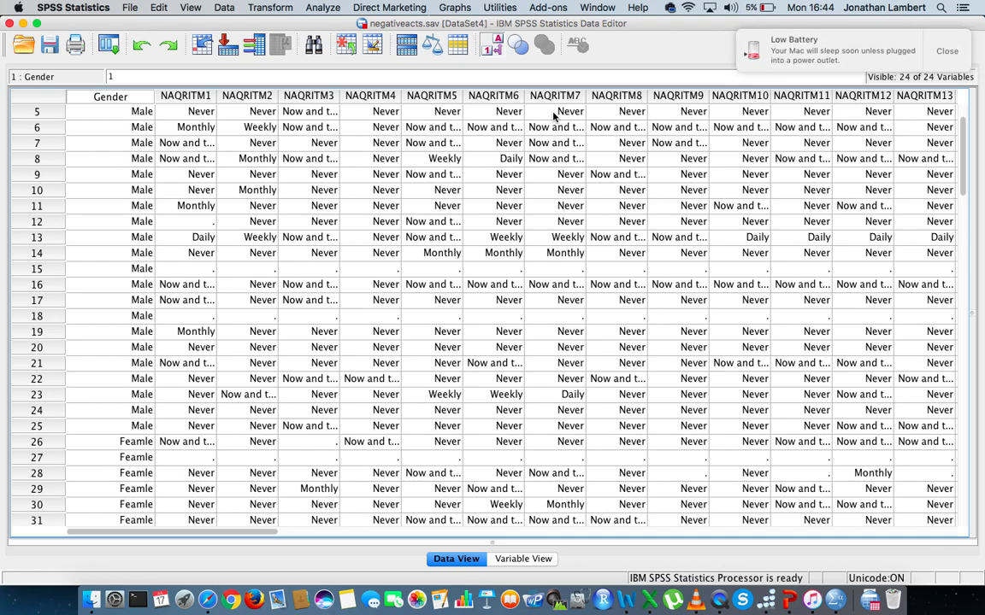
pyautogui.click(946, 50)
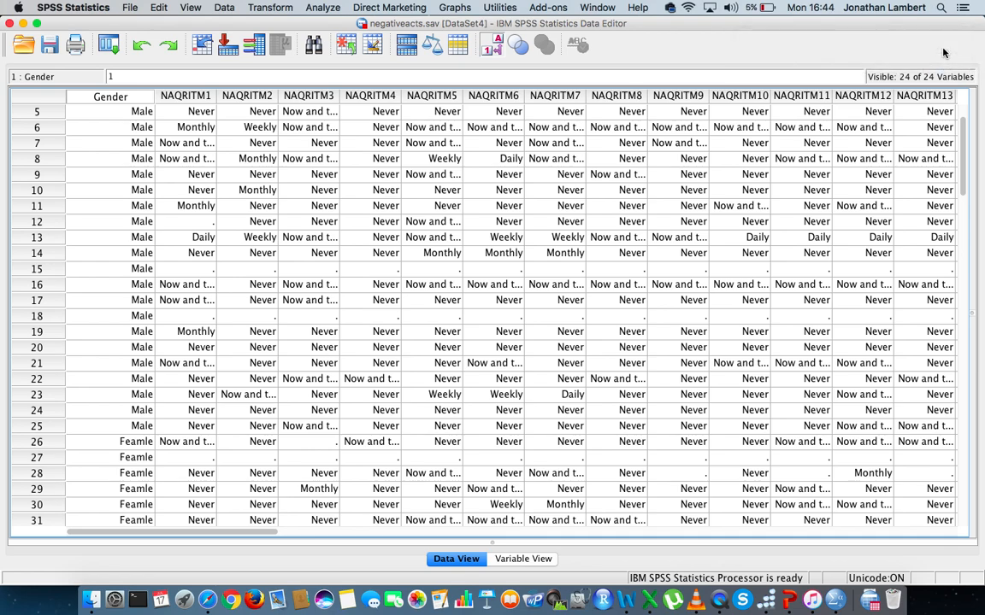